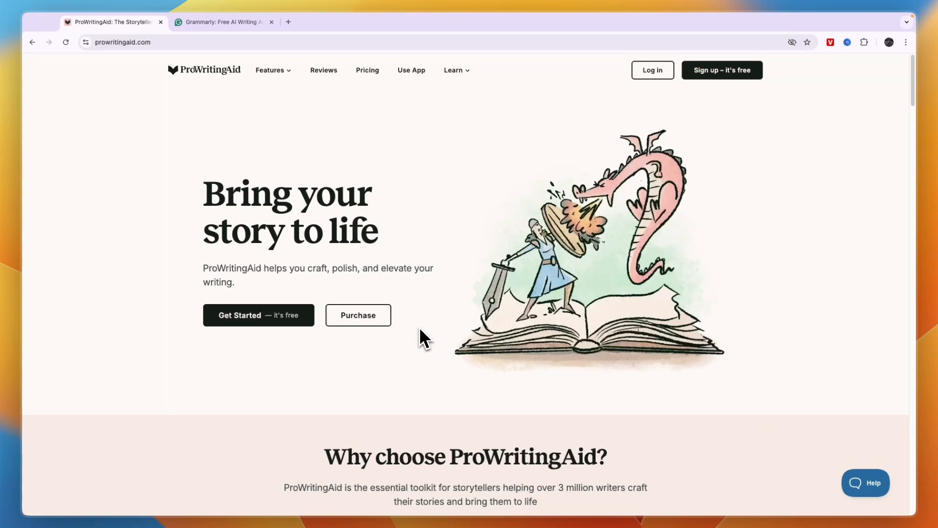
# Step: Scroll through the Grammarly page to review its content before comparing
pyautogui.click(227, 21)
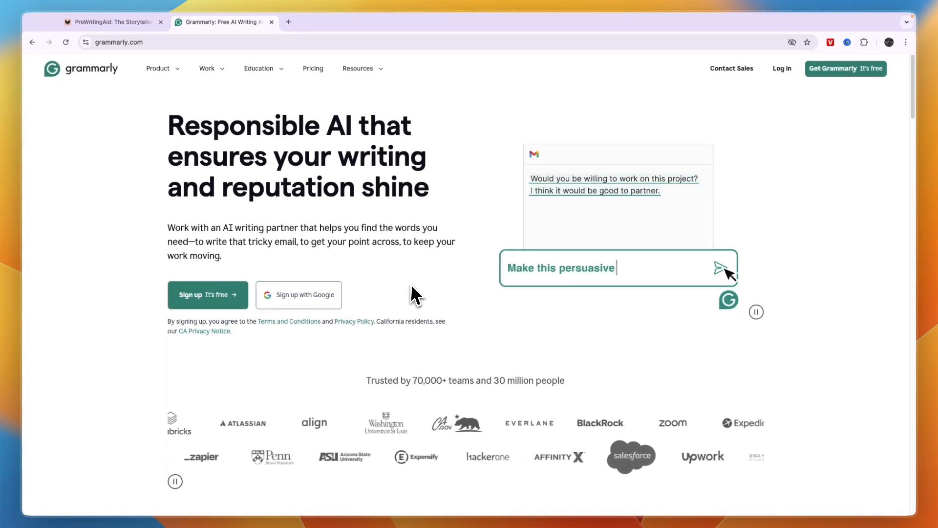
pyautogui.scroll(-3)
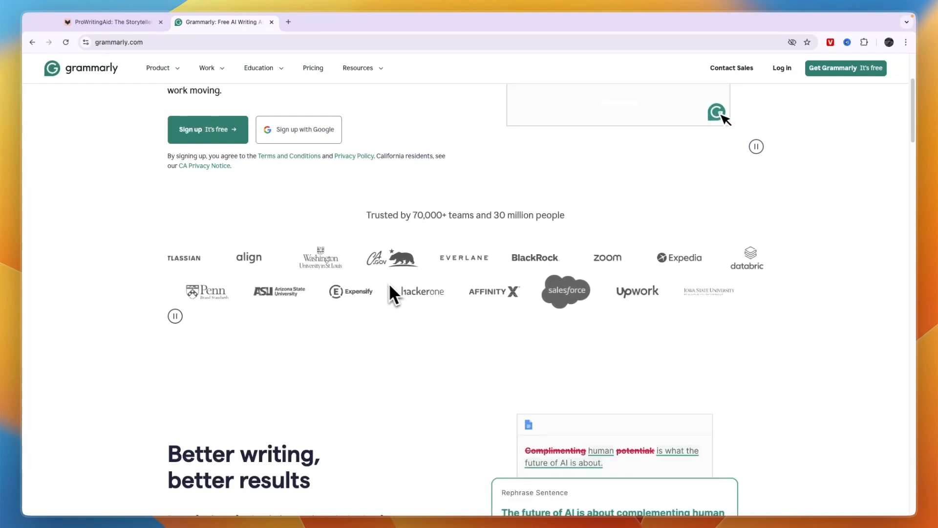
pyautogui.scroll(-3)
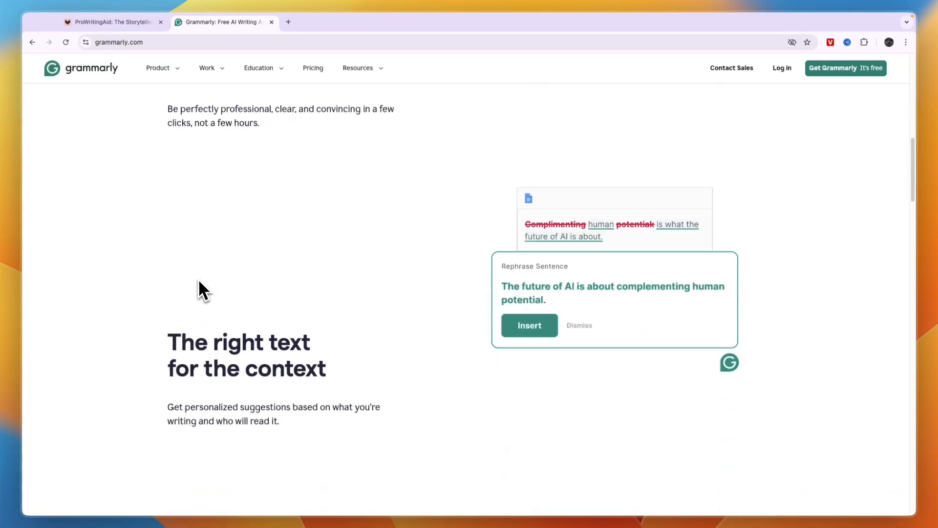
pyautogui.scroll(-3)
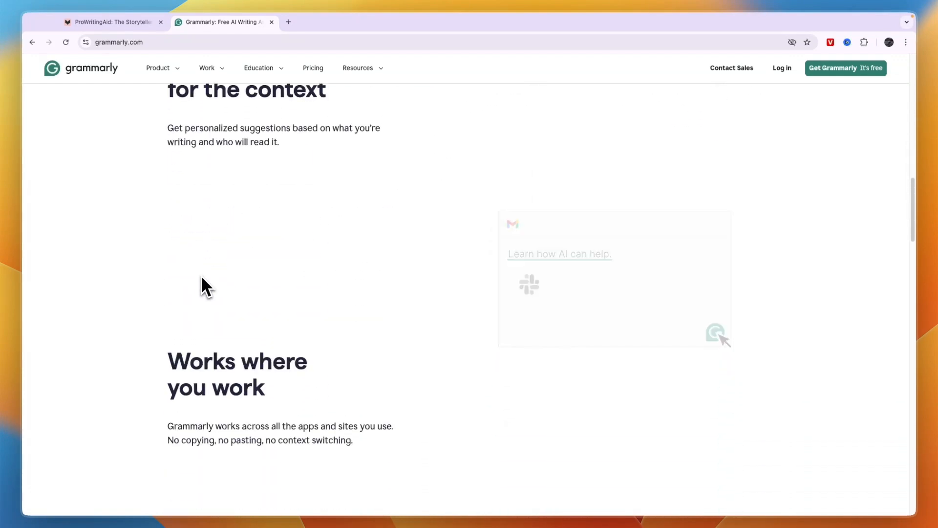
pyautogui.scroll(-3)
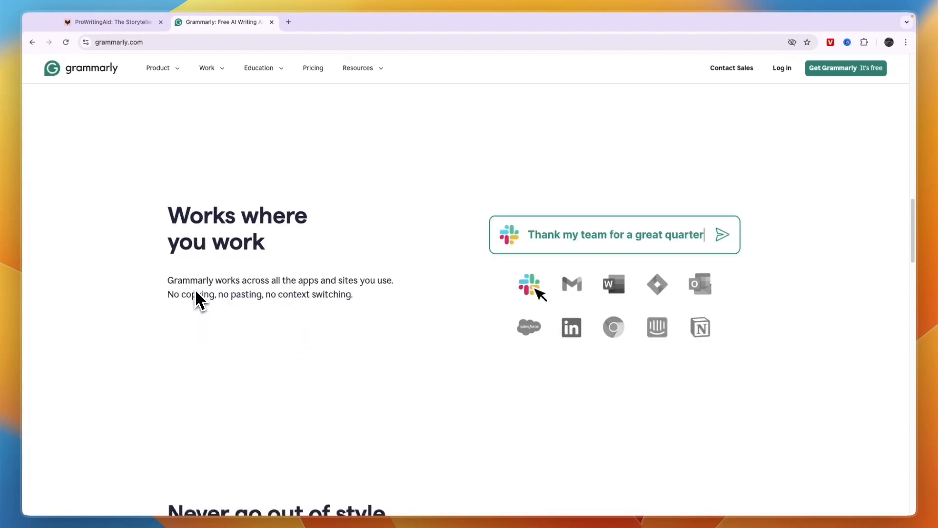
pyautogui.scroll(-3)
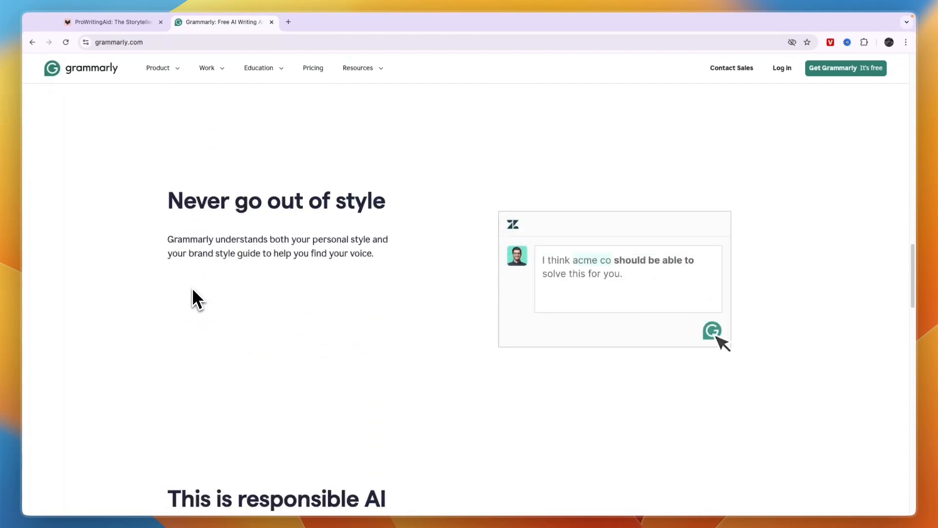
pyautogui.click(712, 332)
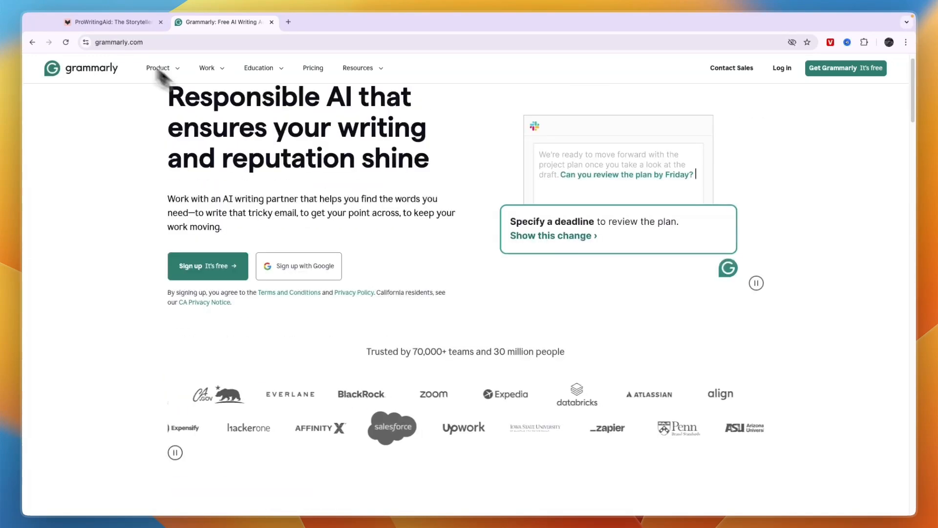
# Step: Switch to the ProWritingAid tab and load its All Features overview page
pyautogui.click(112, 22)
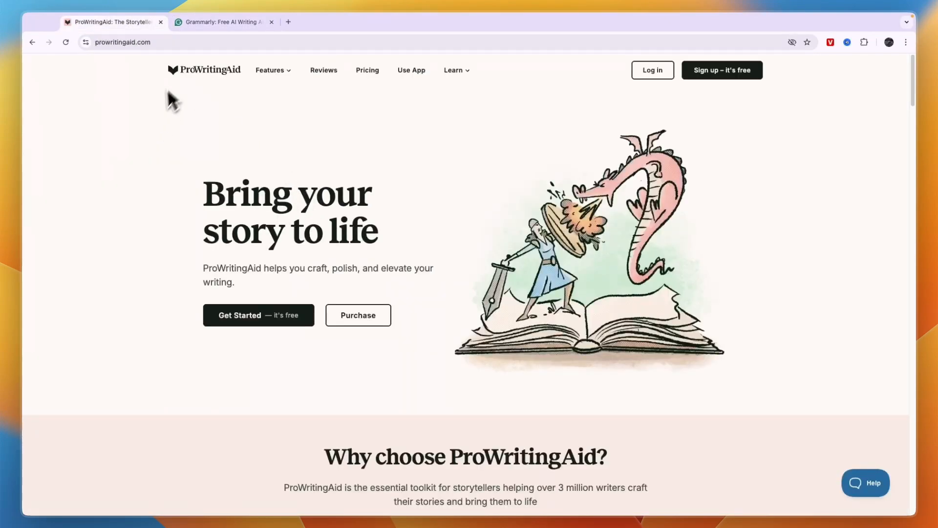
pyautogui.moveTo(229, 129)
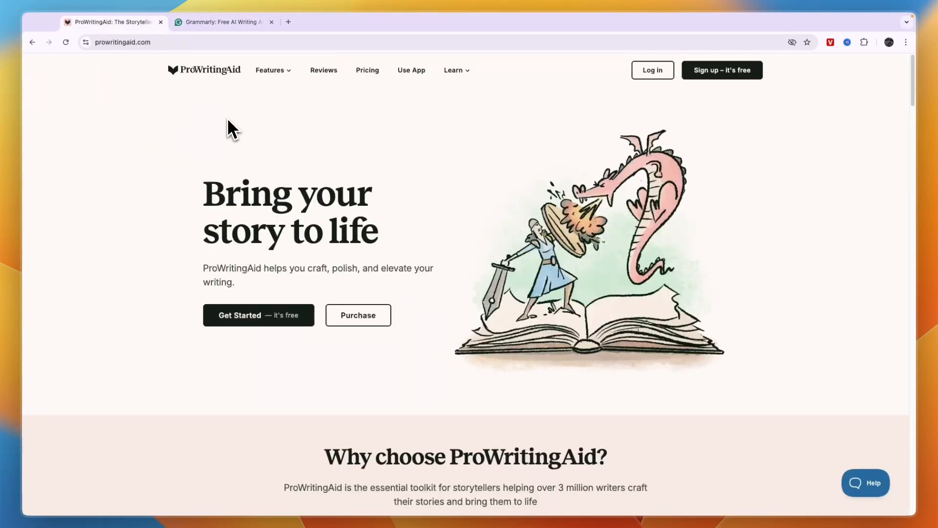
pyautogui.moveTo(243, 100)
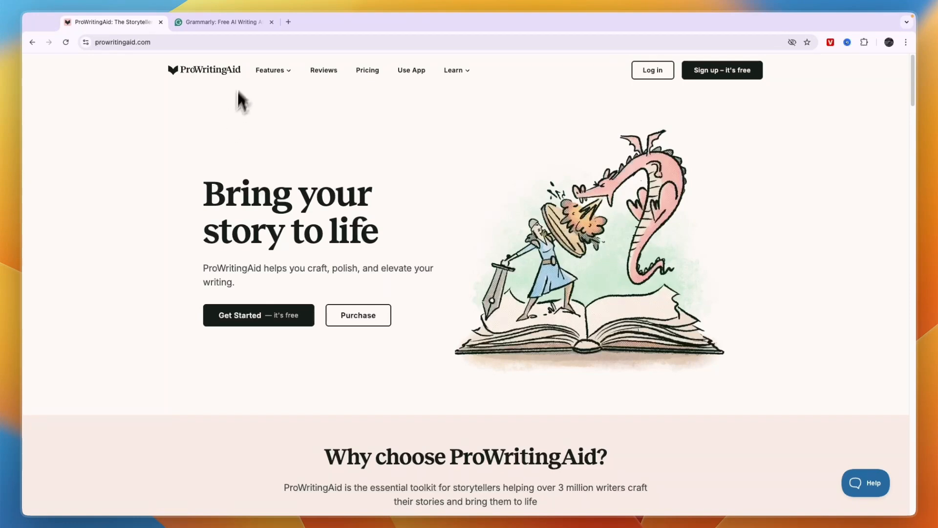
pyautogui.click(269, 70)
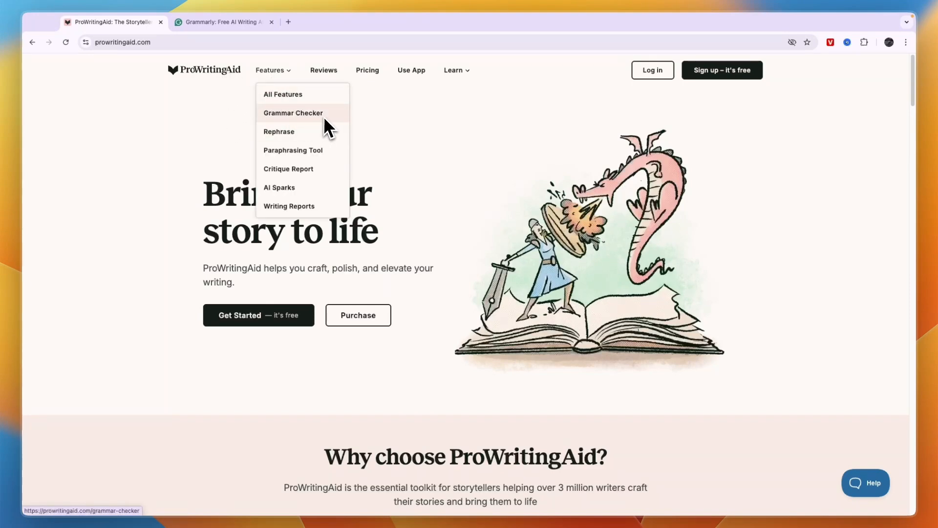
pyautogui.moveTo(304, 144)
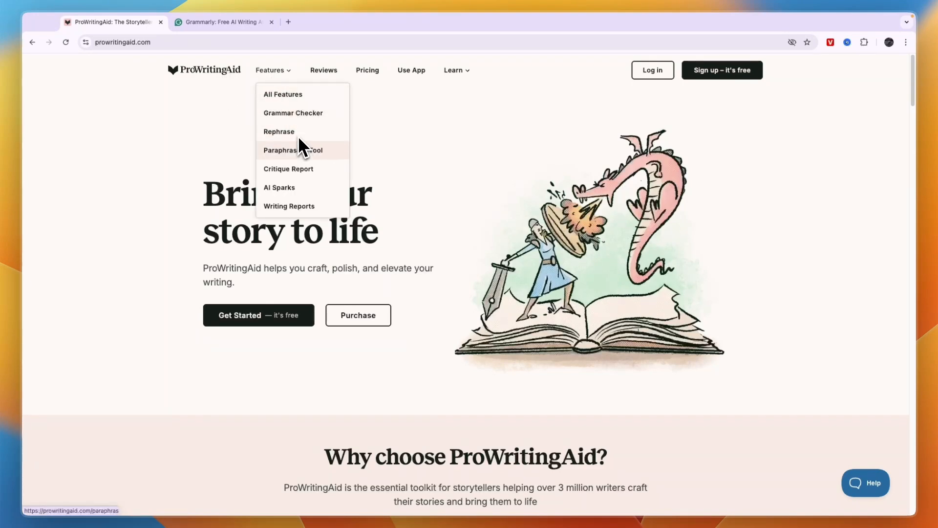
pyautogui.moveTo(309, 173)
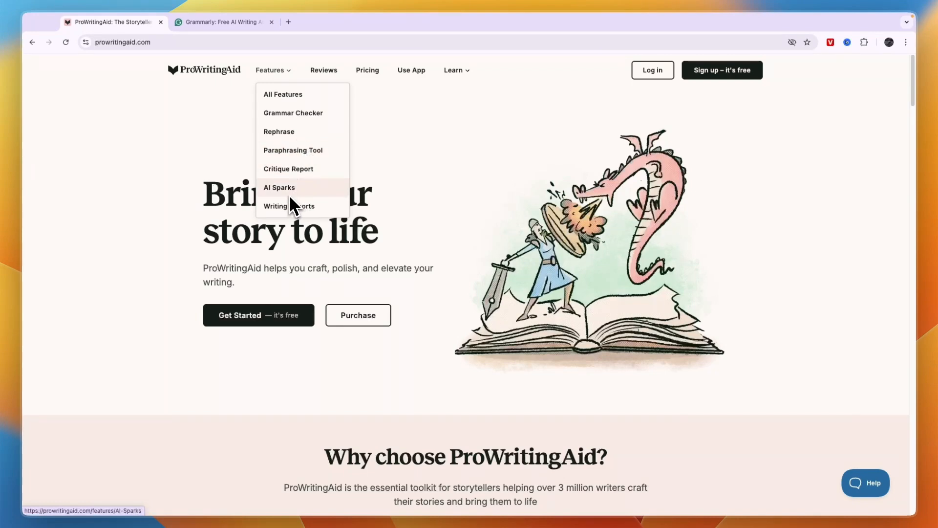
pyautogui.moveTo(296, 104)
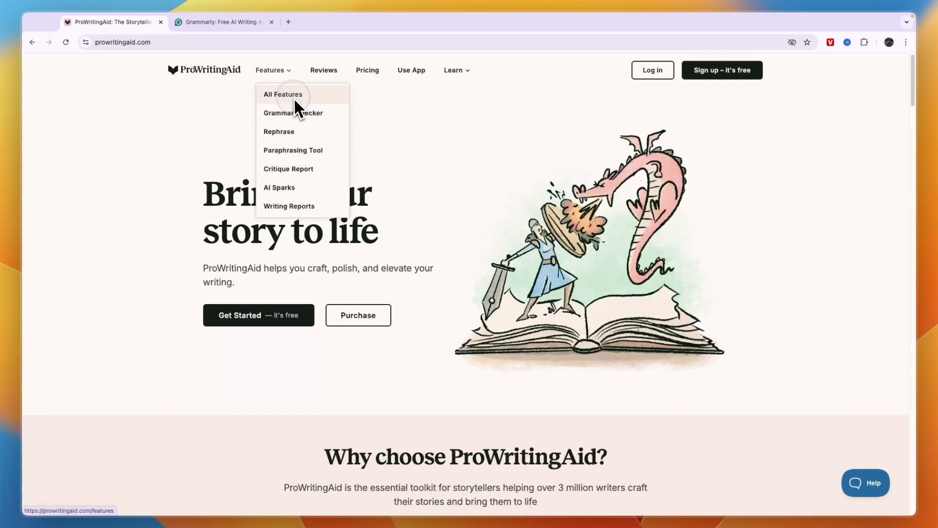
pyautogui.click(282, 95)
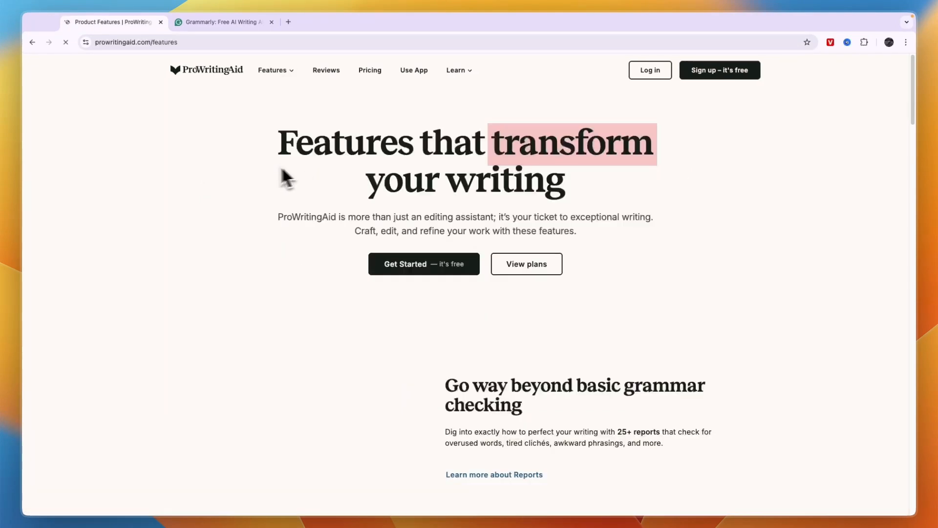
pyautogui.moveTo(401, 252)
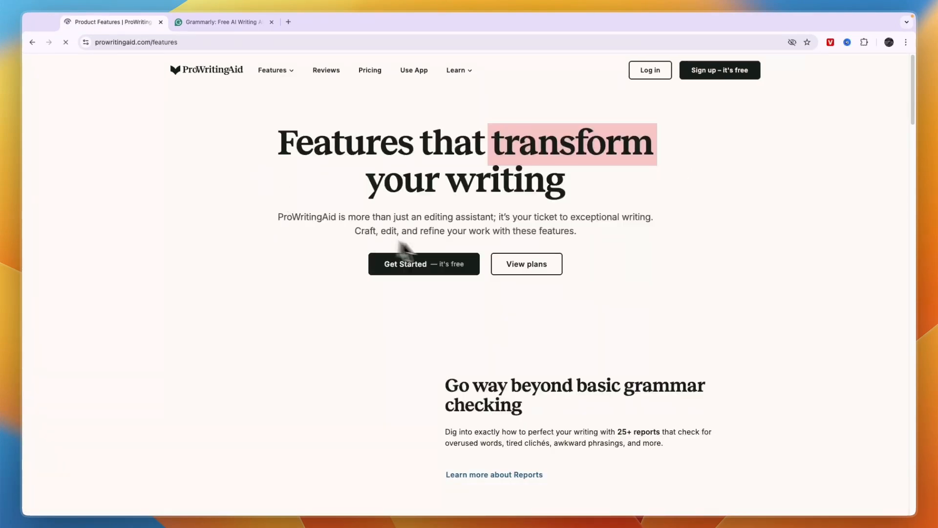
# Step: Review the AI Sparks Edit and Continue sections, then switch to the Grammarly tab
pyautogui.scroll(-3)
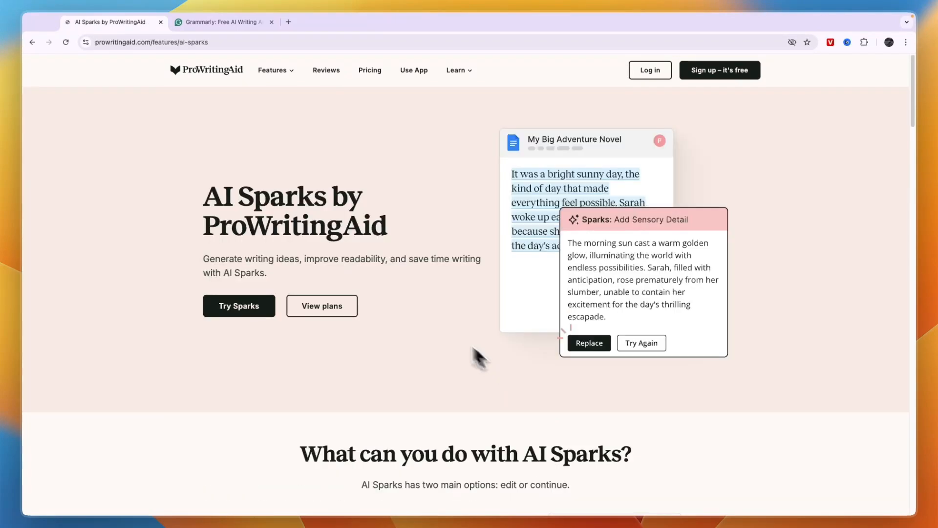
pyautogui.moveTo(348, 230)
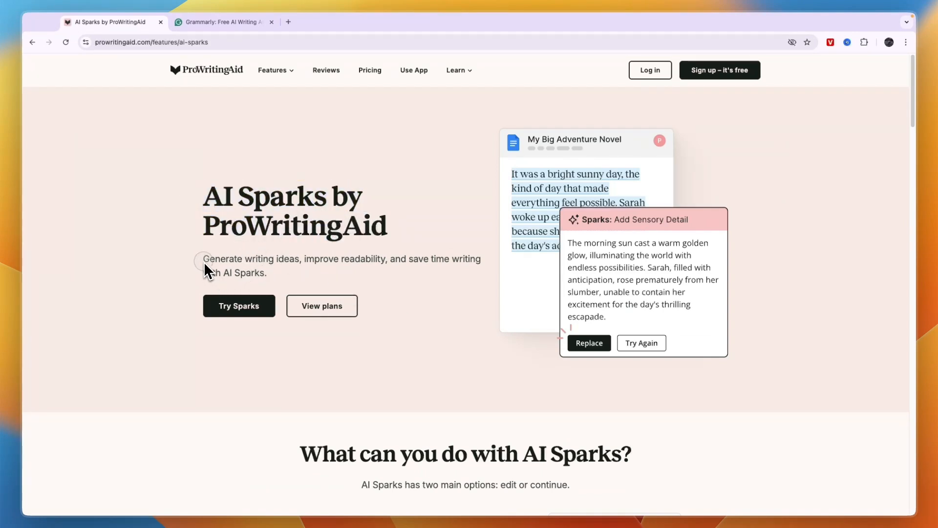
pyautogui.moveTo(203, 258); pyautogui.dragTo(387, 258)
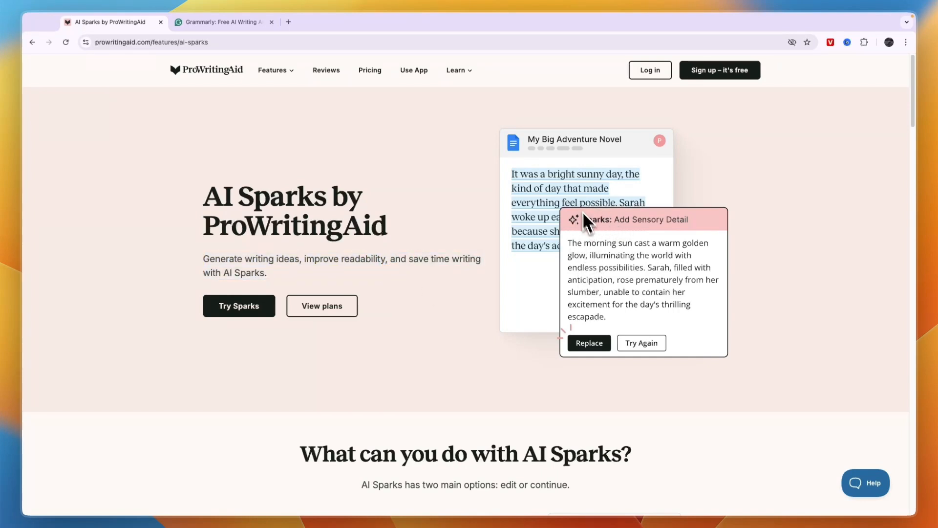
pyautogui.scroll(-3)
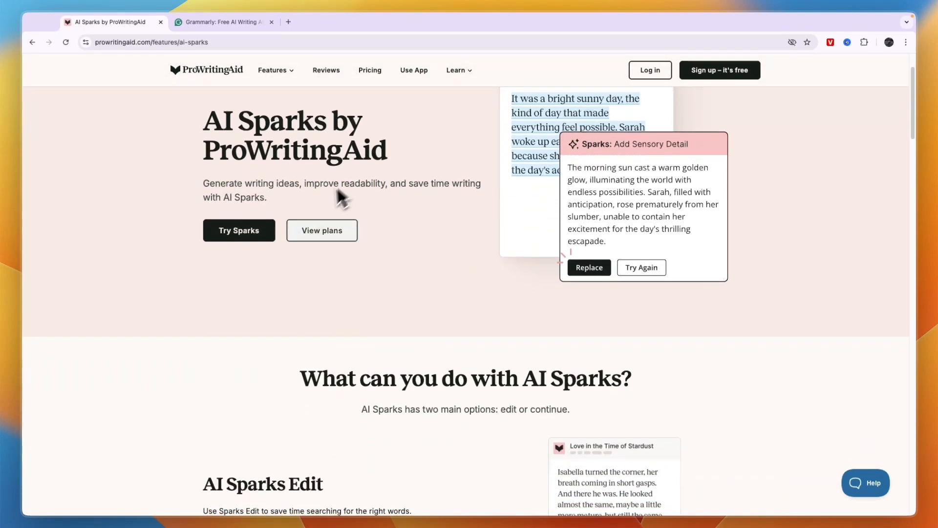
pyautogui.scroll(-3)
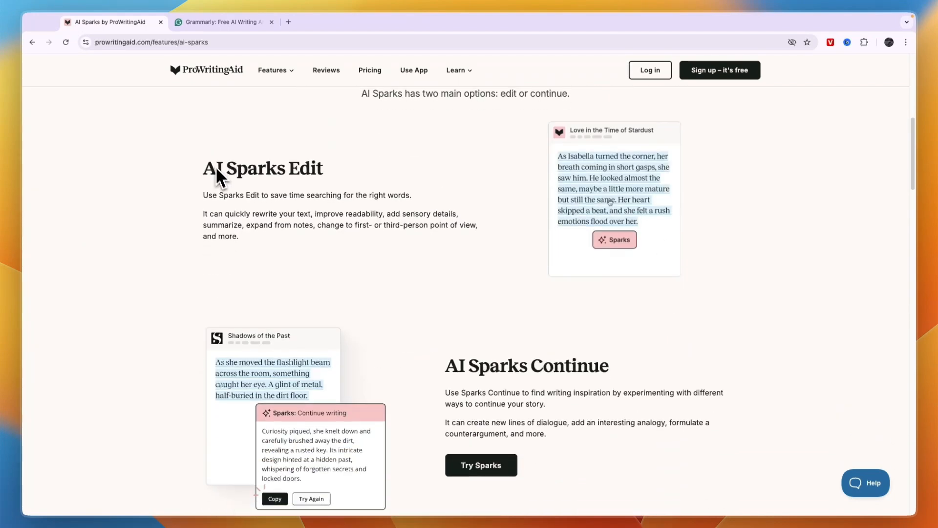
pyautogui.click(223, 21)
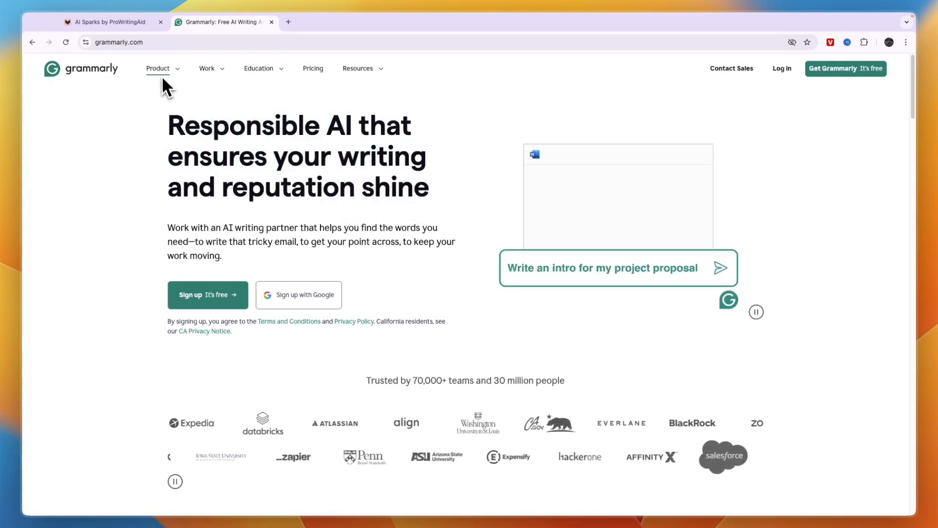
# Step: Navigate to Grammarly's product features page via the site menu
pyautogui.click(157, 68)
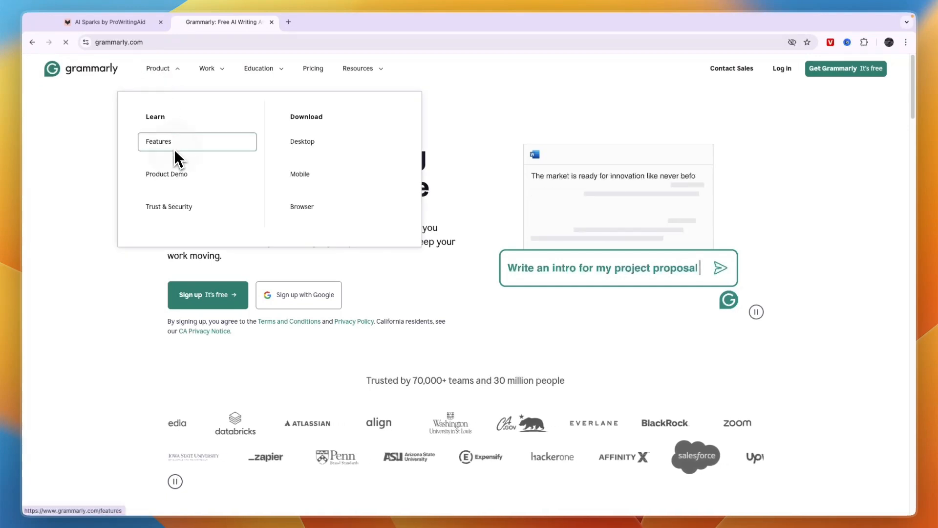
pyautogui.click(158, 142)
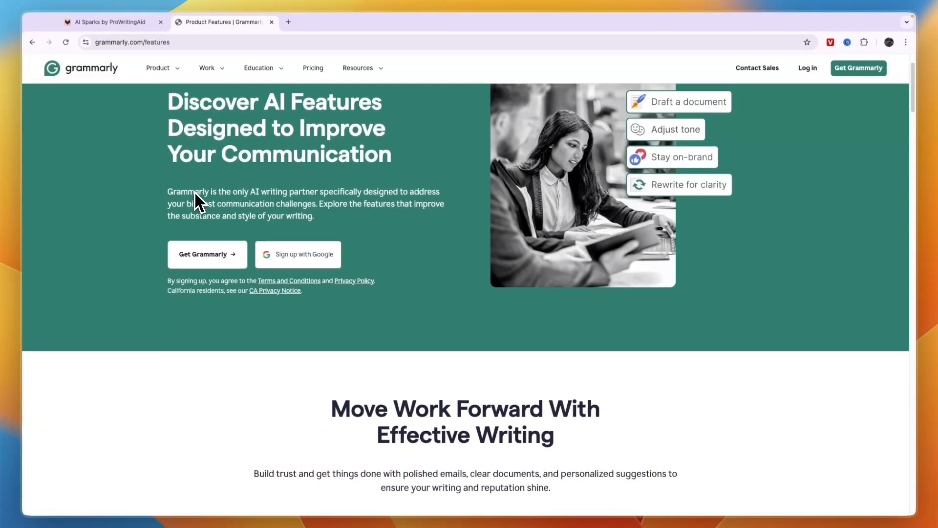
pyautogui.scroll(-3)
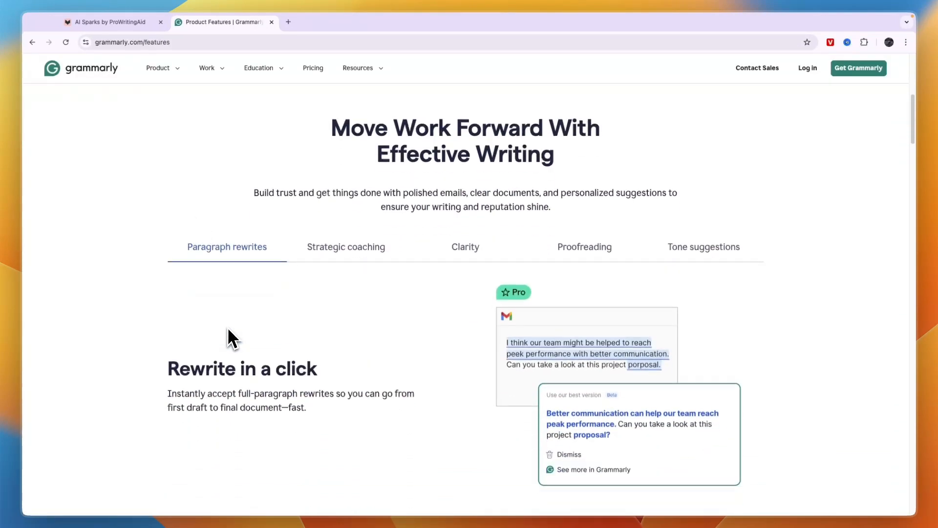
pyautogui.click(113, 22)
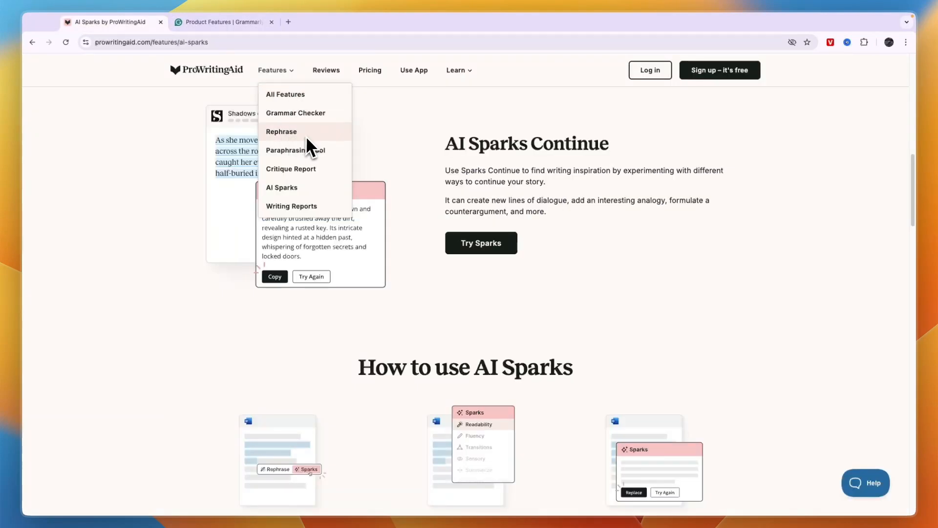
pyautogui.click(223, 21)
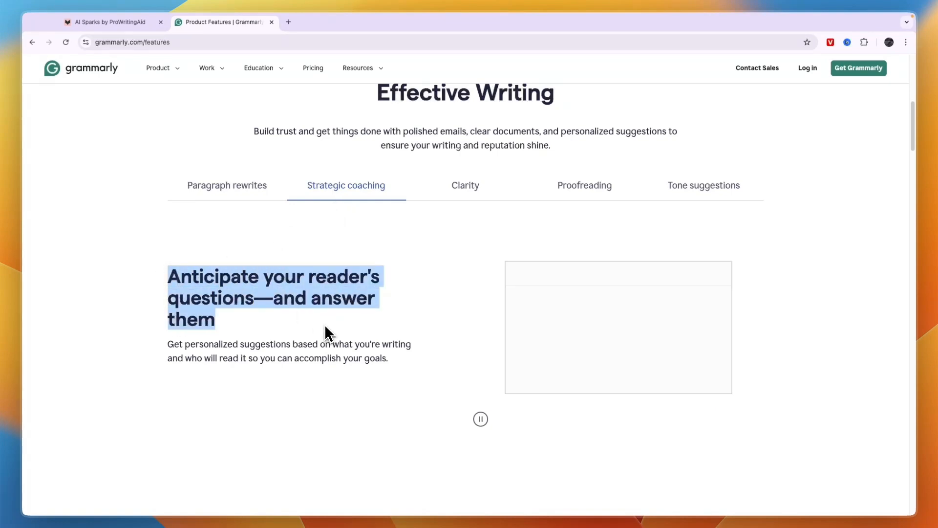
# Step: Step through the Effective Writing tabs, ending on Tone suggestions
pyautogui.click(465, 185)
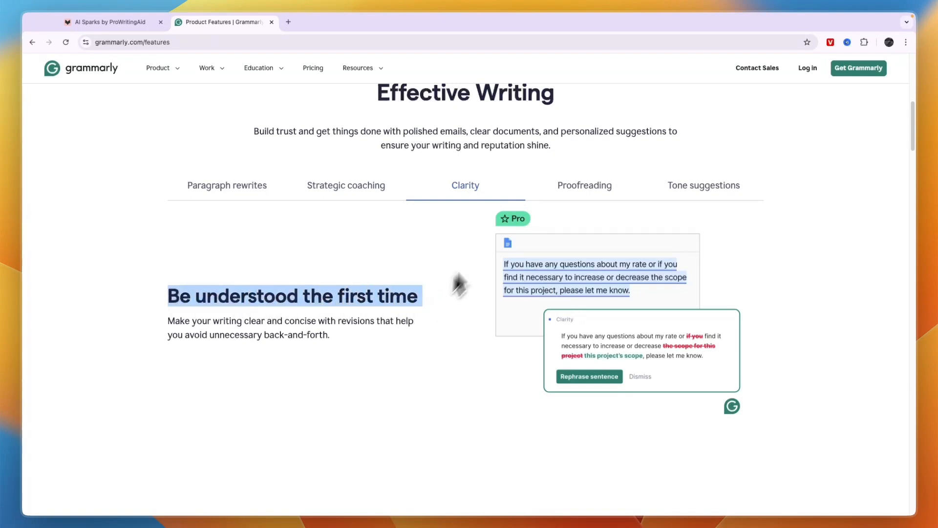
pyautogui.click(584, 186)
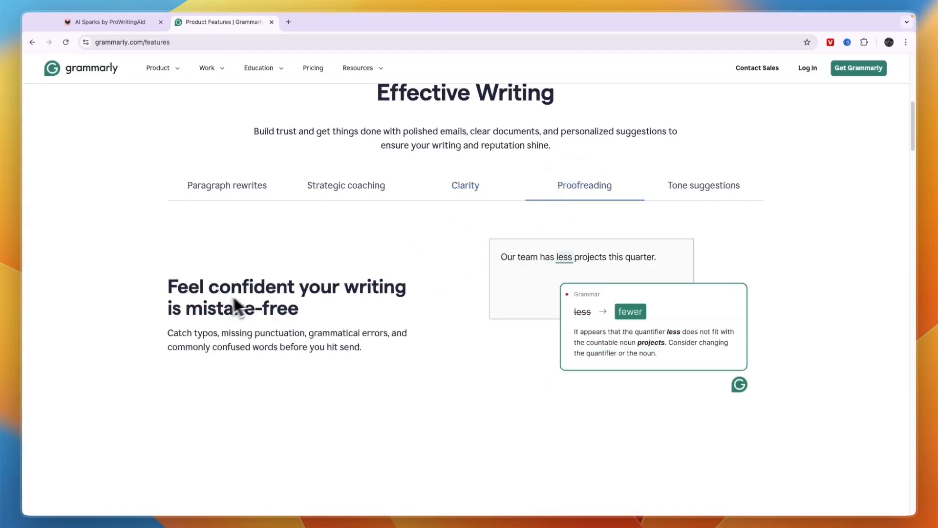
pyautogui.moveTo(660, 297)
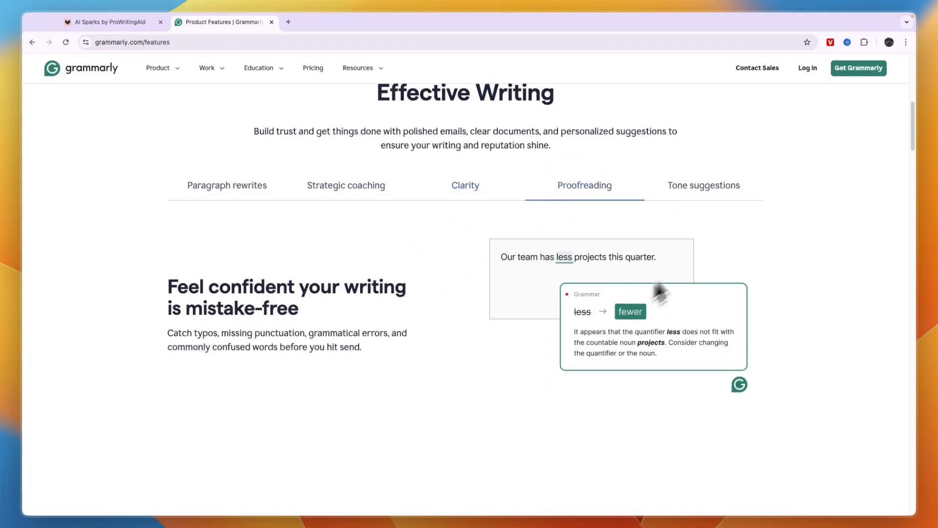
pyautogui.click(703, 186)
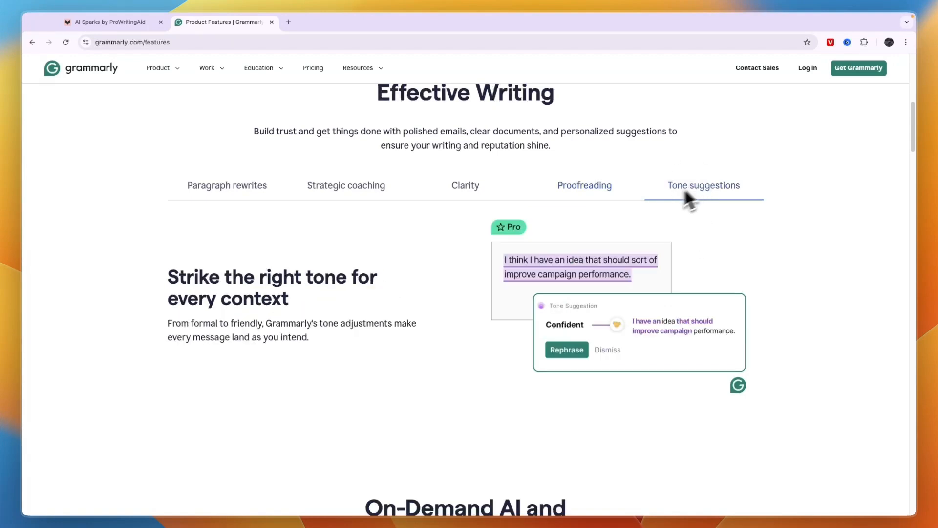
pyautogui.moveTo(436, 285)
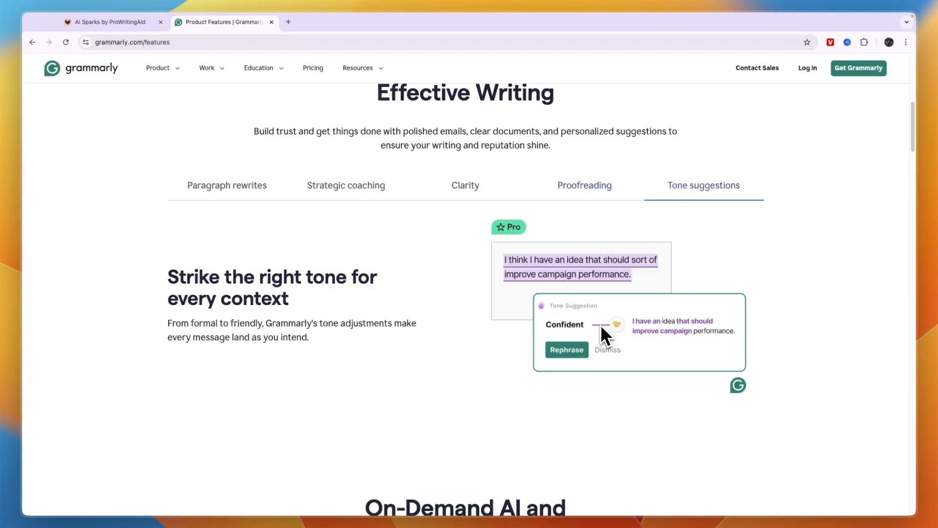
# Step: Scroll to 'AI Features Wherever You Write' and highlight the 500,000+ apps figure
pyautogui.scroll(-3)
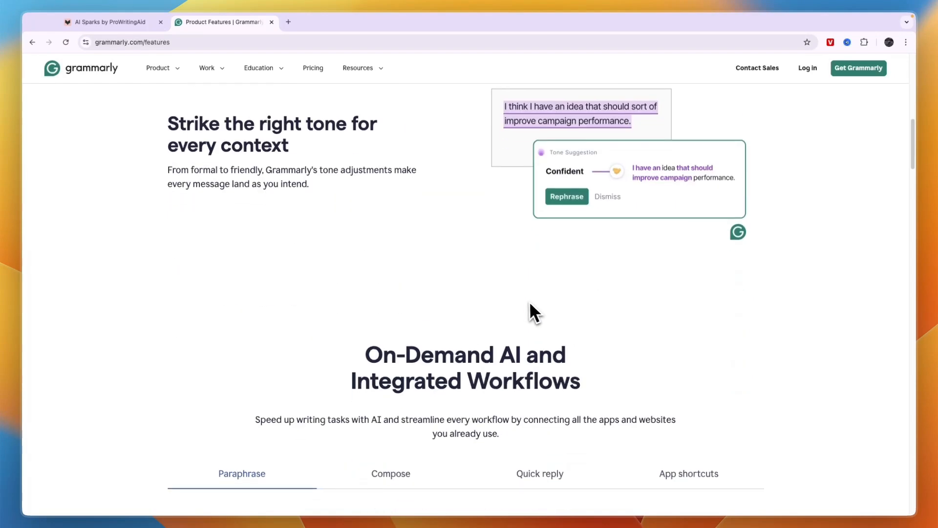
pyautogui.scroll(-3)
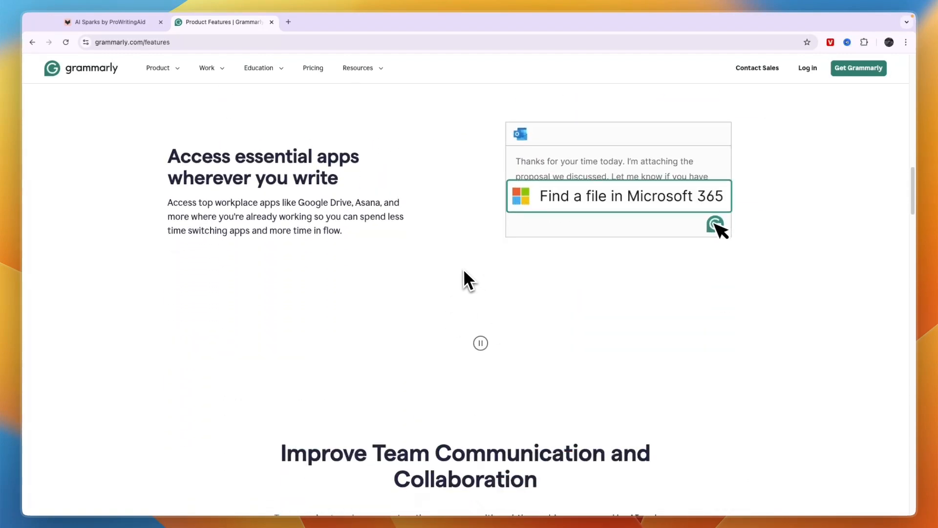
pyautogui.scroll(-3)
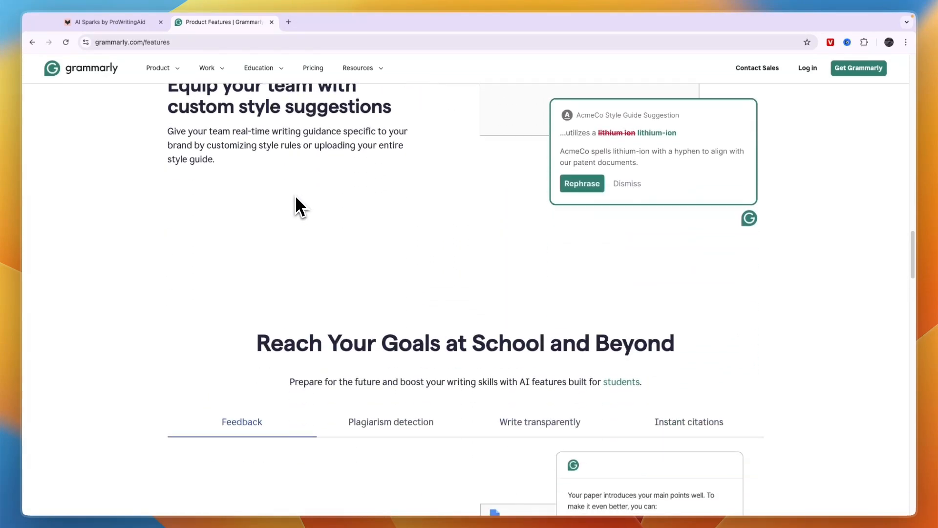
pyautogui.scroll(-3)
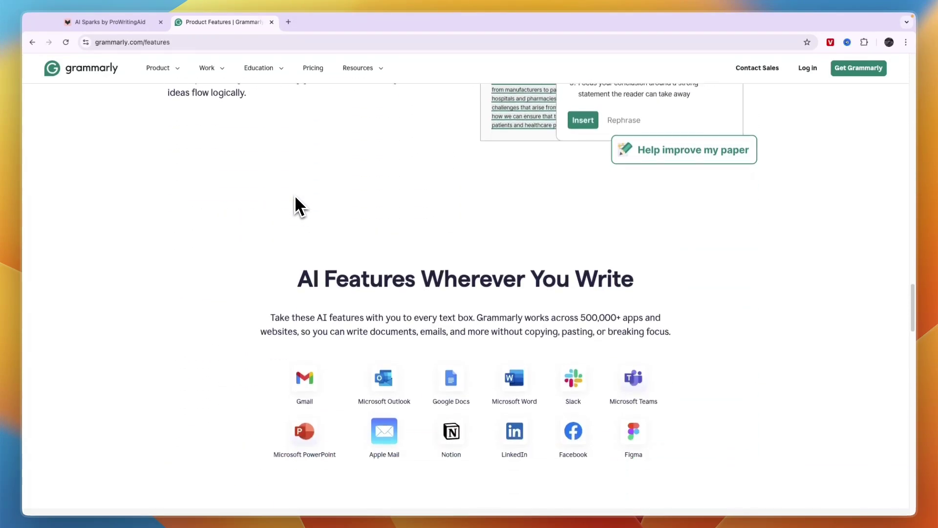
pyautogui.scroll(-3)
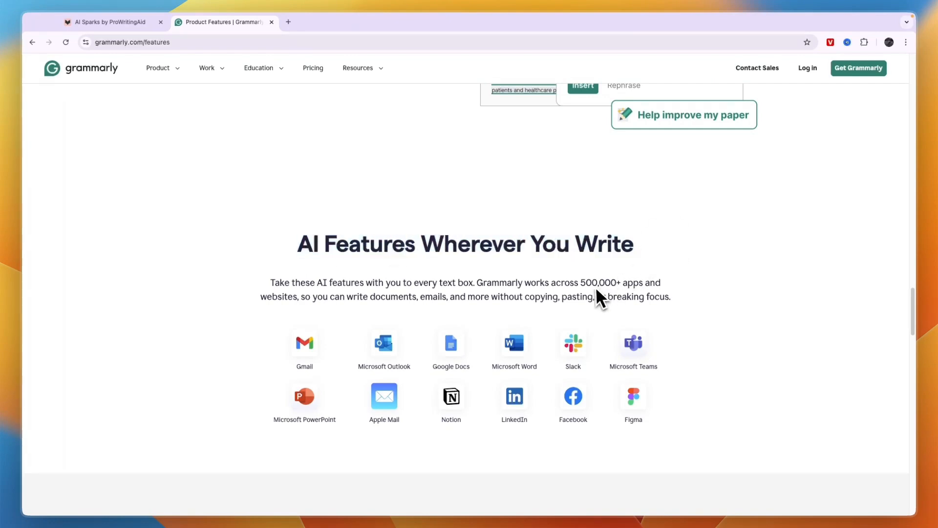
pyautogui.doubleClick(600, 282)
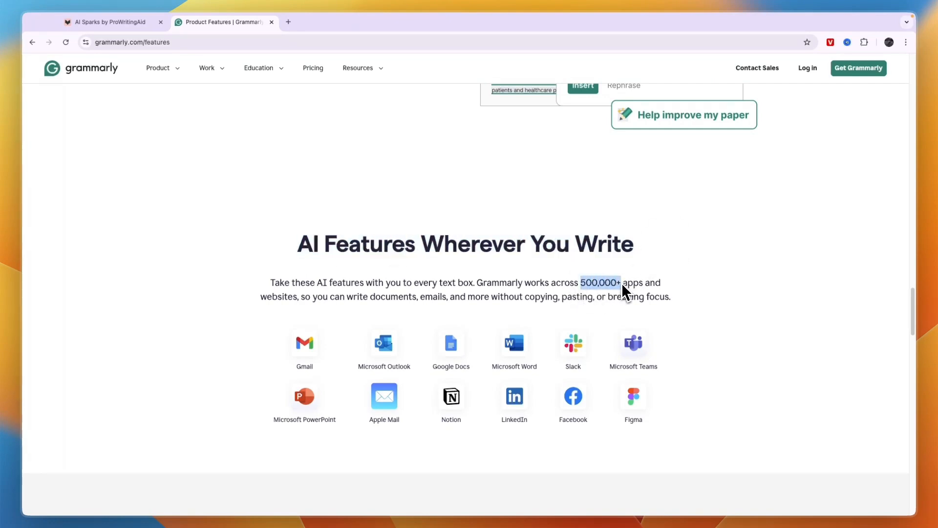
pyautogui.moveTo(457, 405)
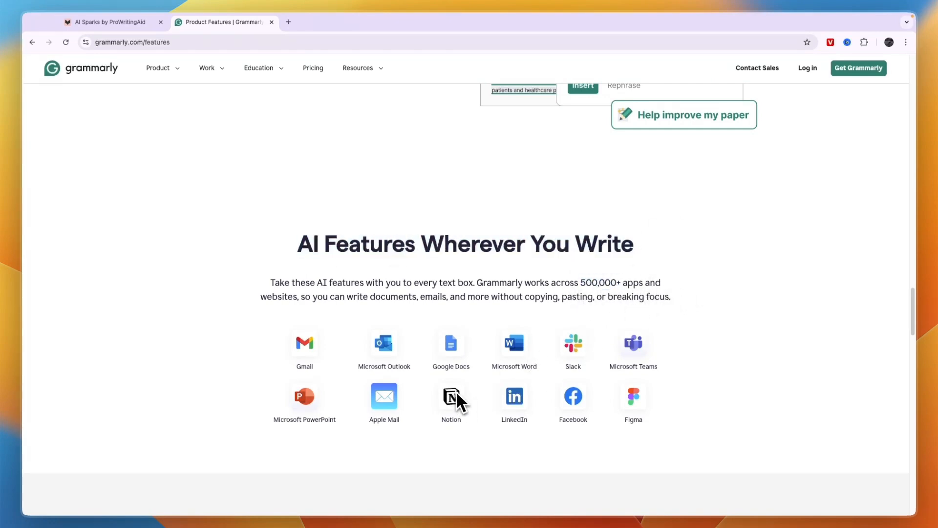
pyautogui.moveTo(333, 413)
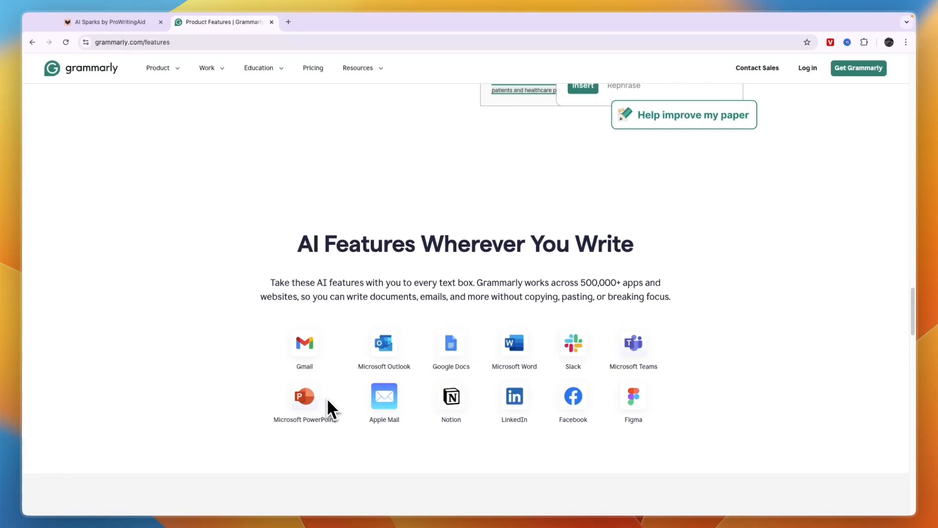
pyautogui.moveTo(587, 437)
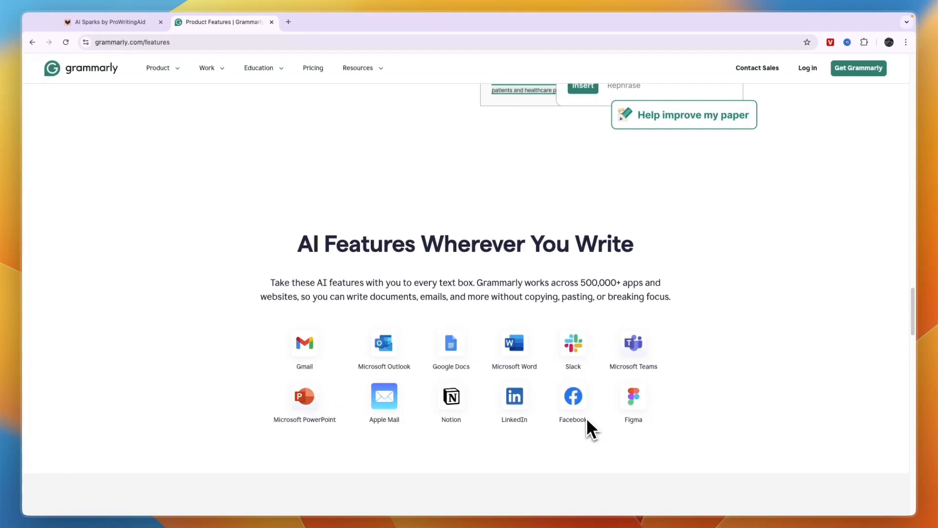
pyautogui.scroll(-3)
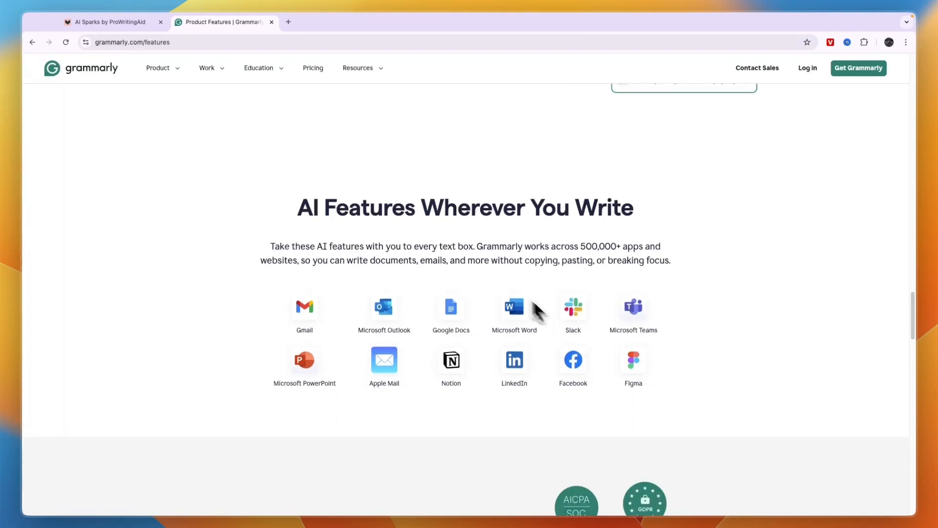
# Step: Return to the AI Sparks tab and scroll past supported writing apps to the feature cards
pyautogui.click(112, 21)
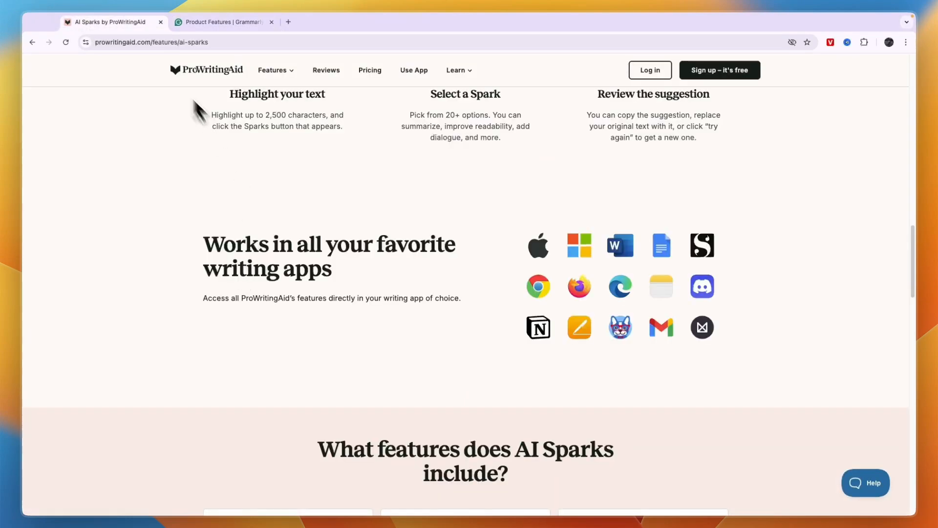
pyautogui.moveTo(469, 266)
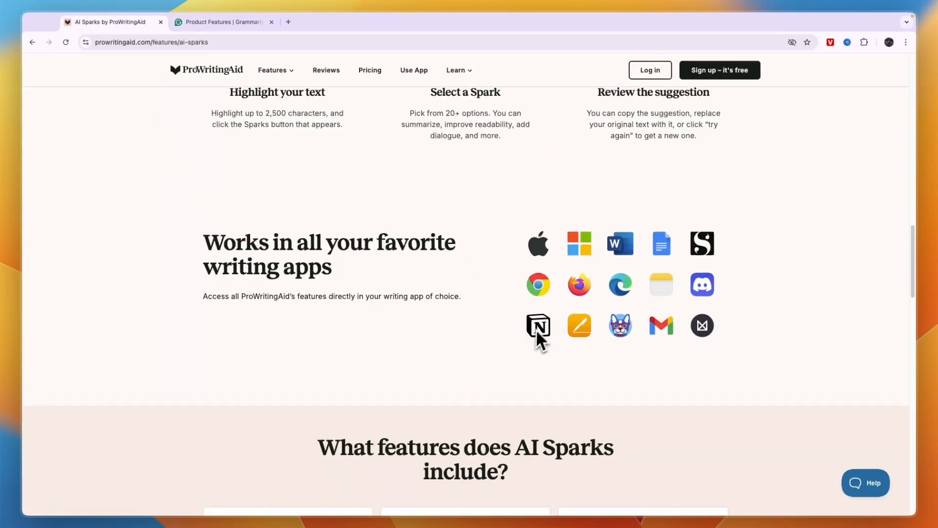
pyautogui.moveTo(627, 297)
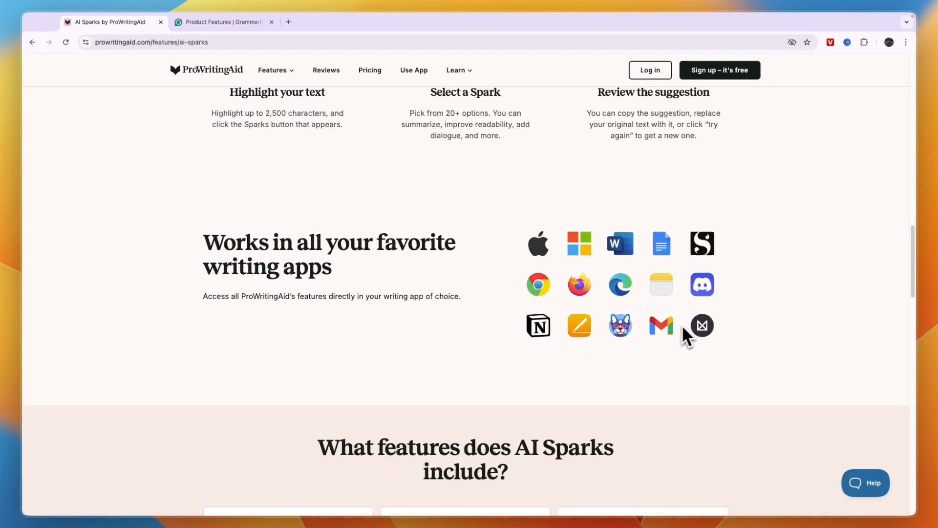
pyautogui.scroll(-3)
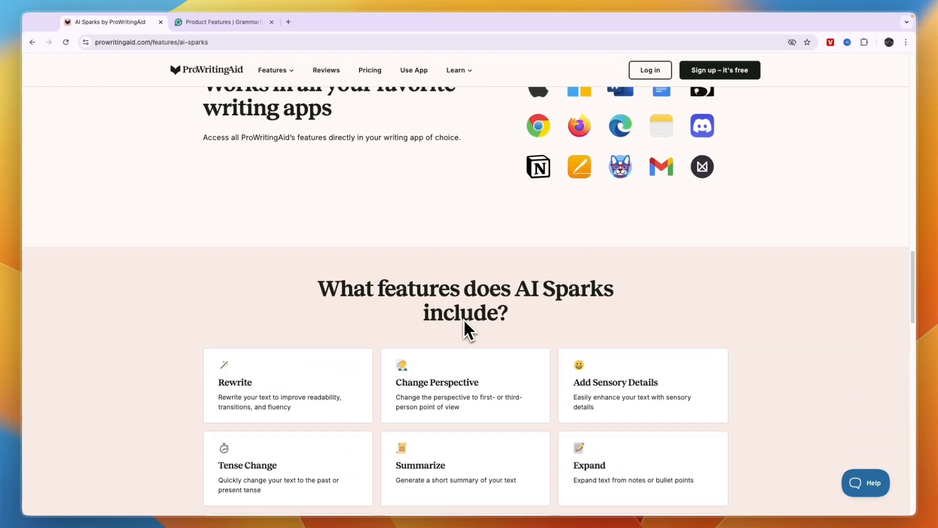
pyautogui.scroll(-3)
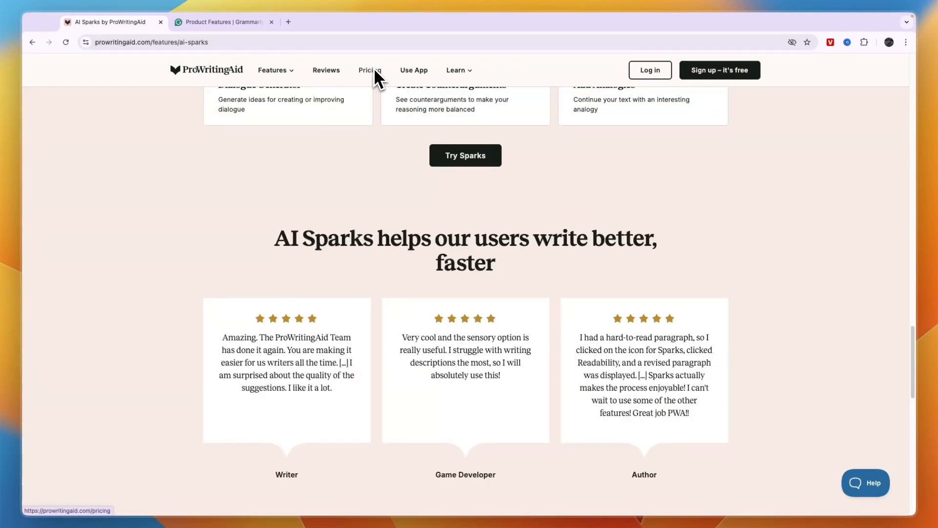
# Step: View ProWritingAid's lifetime plan prices and highlight the Premium Pro plan name
pyautogui.click(369, 70)
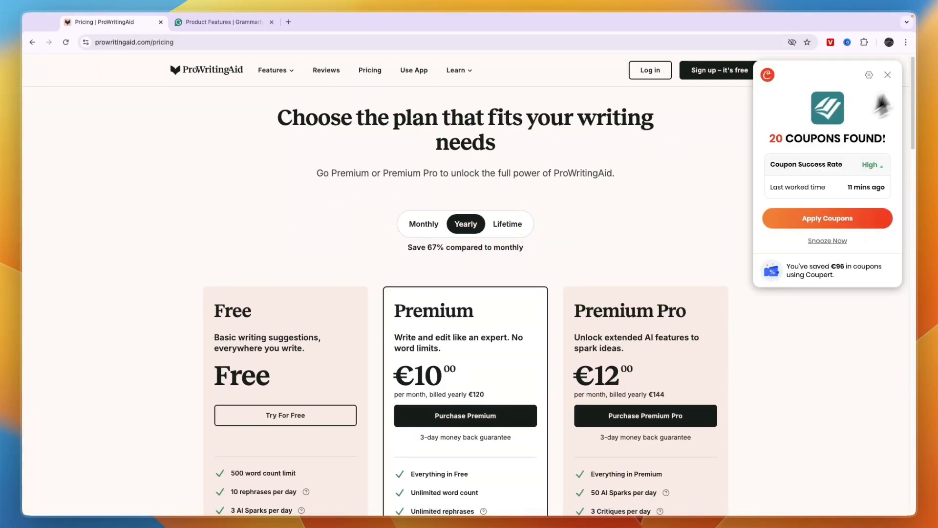
pyautogui.click(507, 223)
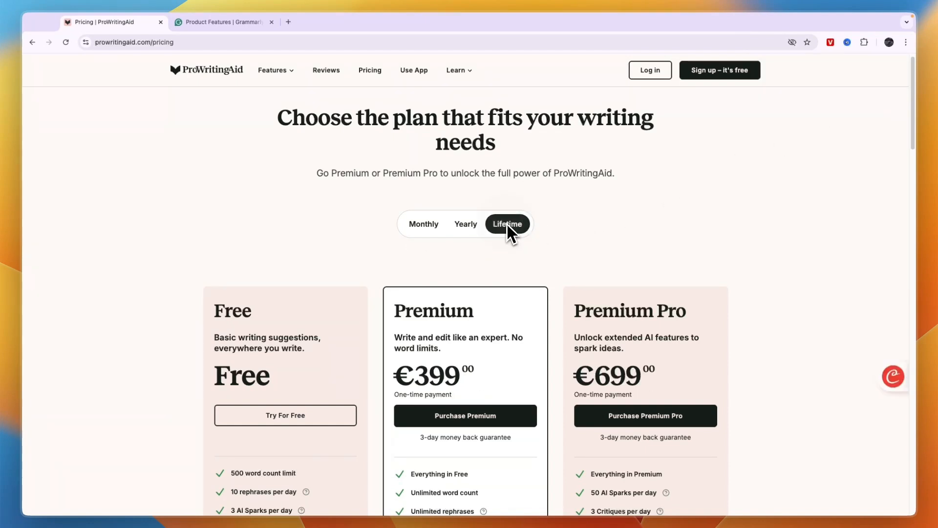
pyautogui.scroll(-3)
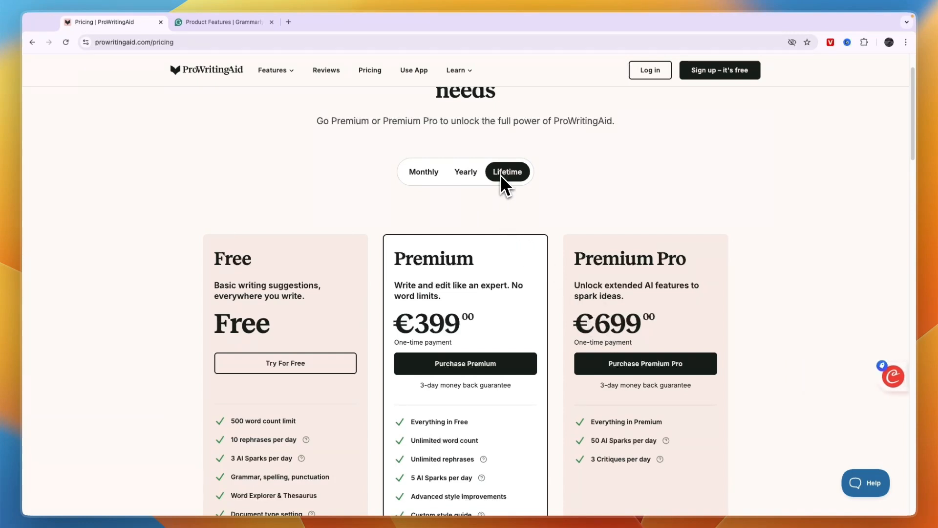
pyautogui.moveTo(612, 260)
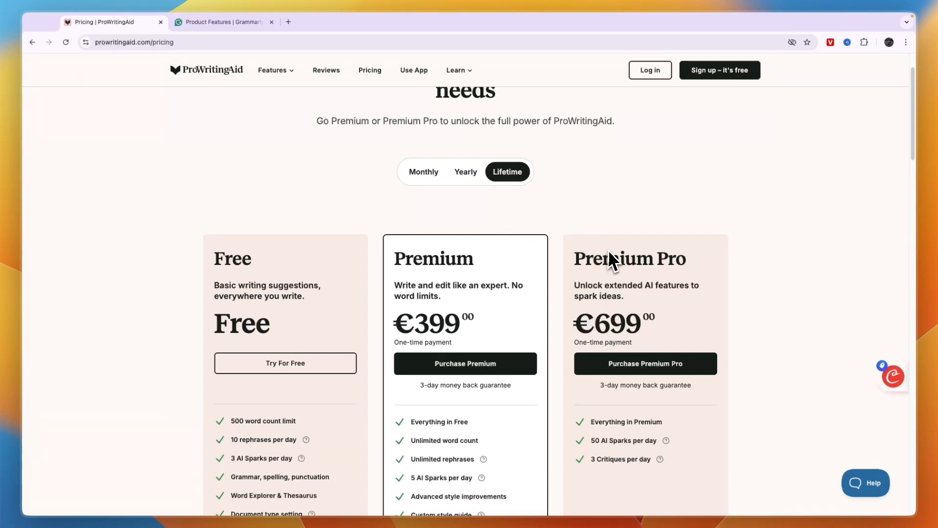
pyautogui.doubleClick(630, 258)
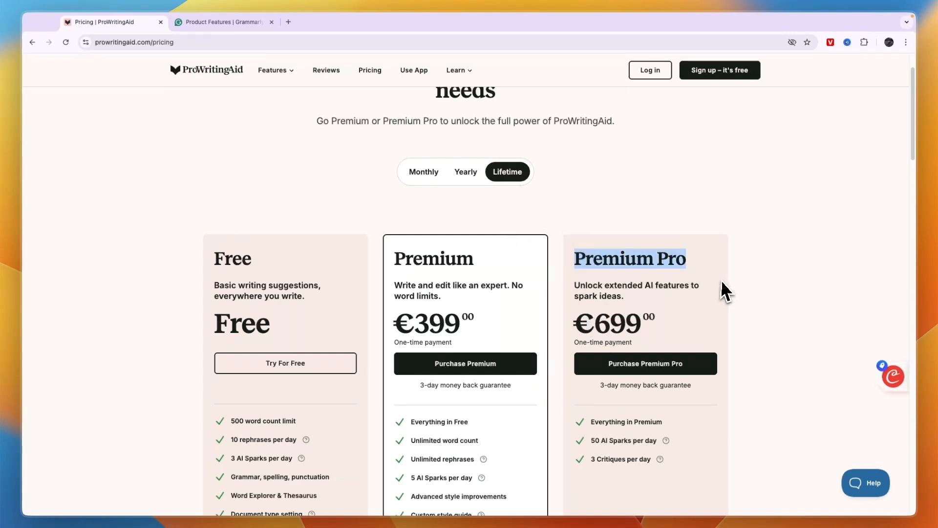
# Step: Switch to monthly billing (Premium €30, Premium Pro €36) and review the plan feature lists
pyautogui.click(424, 171)
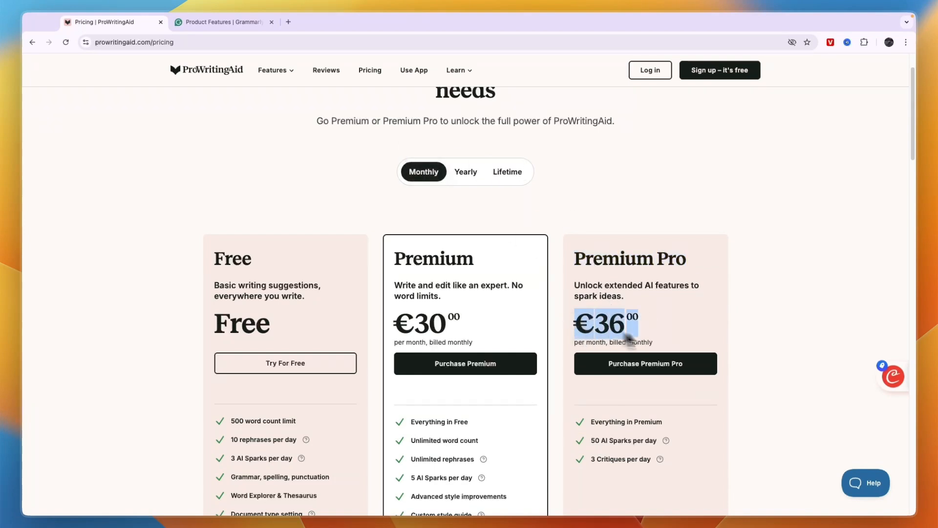
pyautogui.scroll(-3)
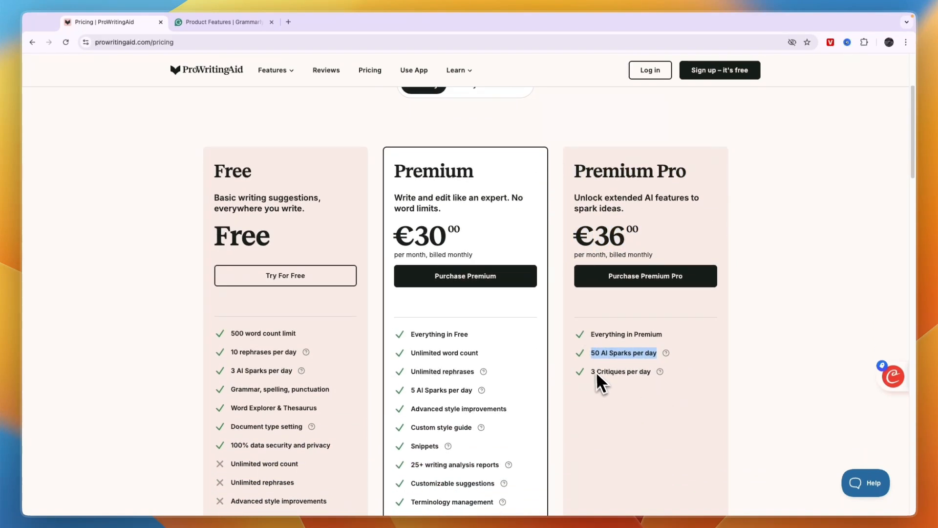
pyautogui.scroll(-3)
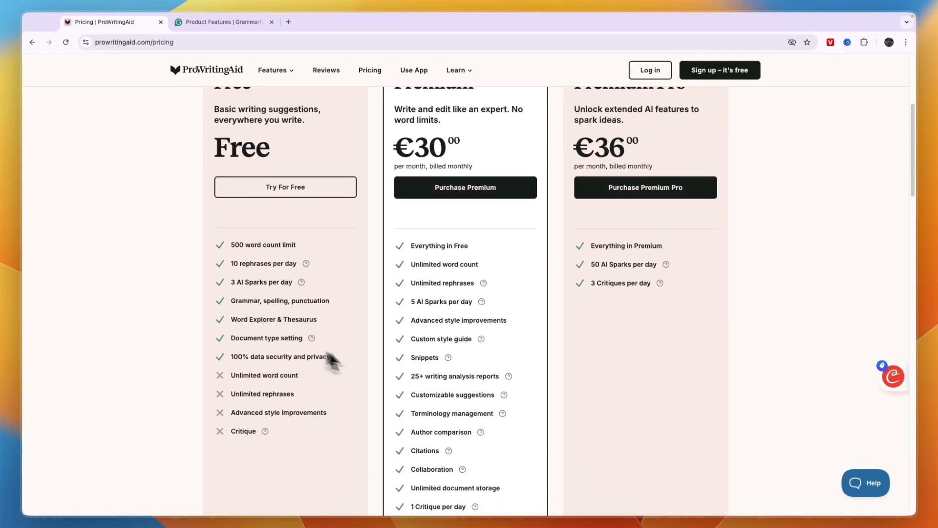
pyautogui.scroll(3)
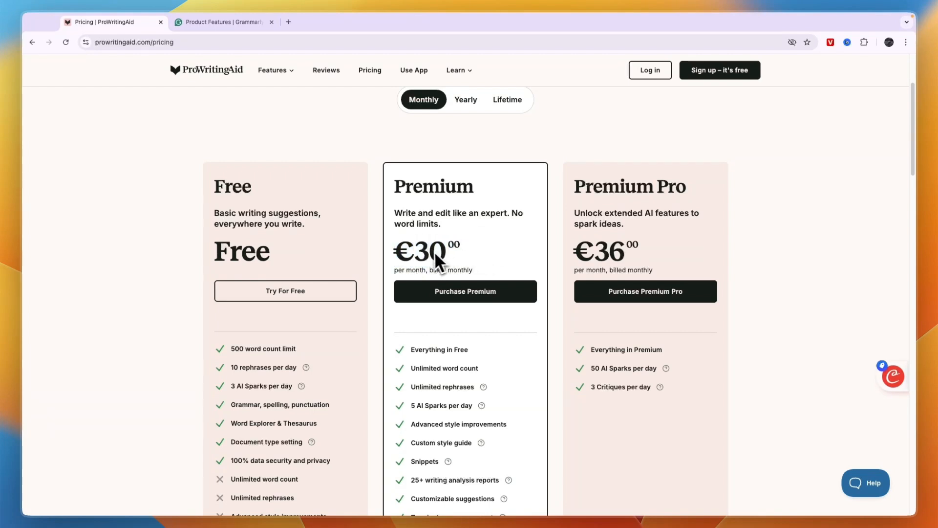
pyautogui.scroll(-3)
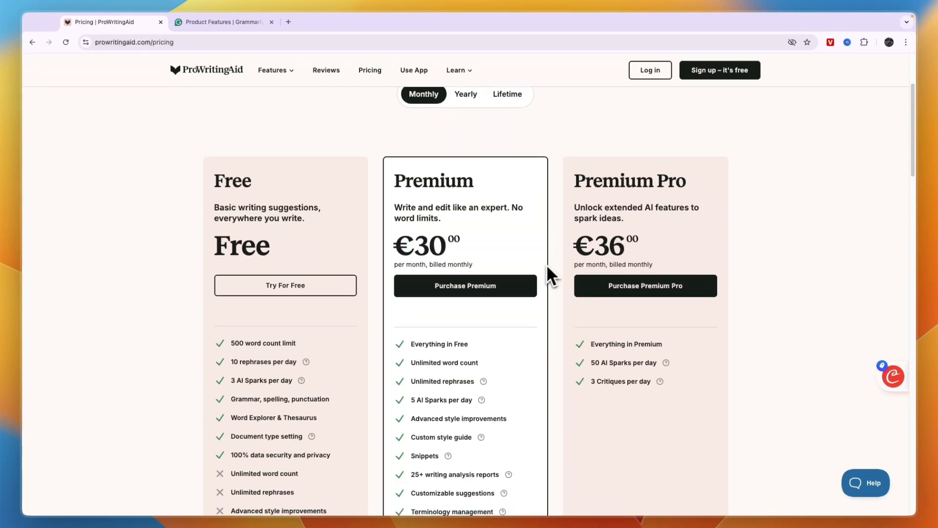
pyautogui.scroll(-3)
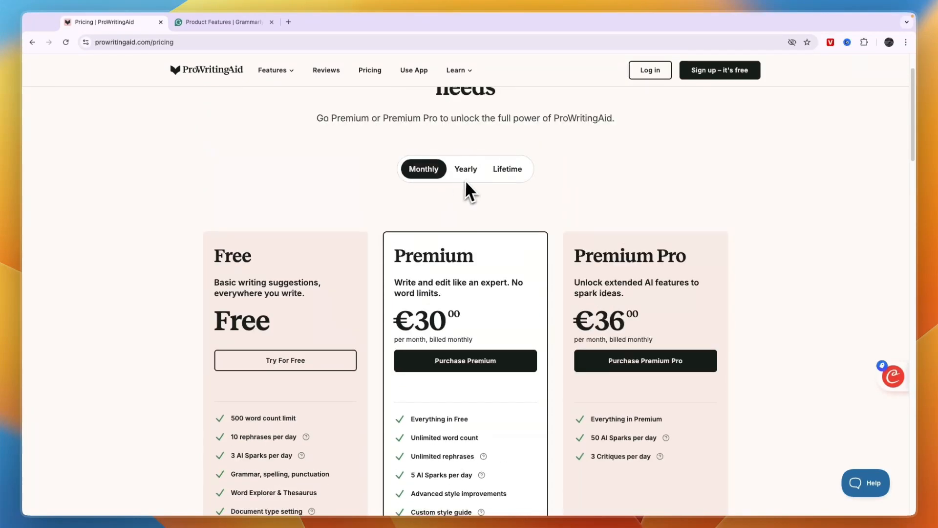
# Step: Toggle yearly, lifetime and monthly billing, ending on yearly with Premium €10 and Premium Pro €12
pyautogui.click(465, 169)
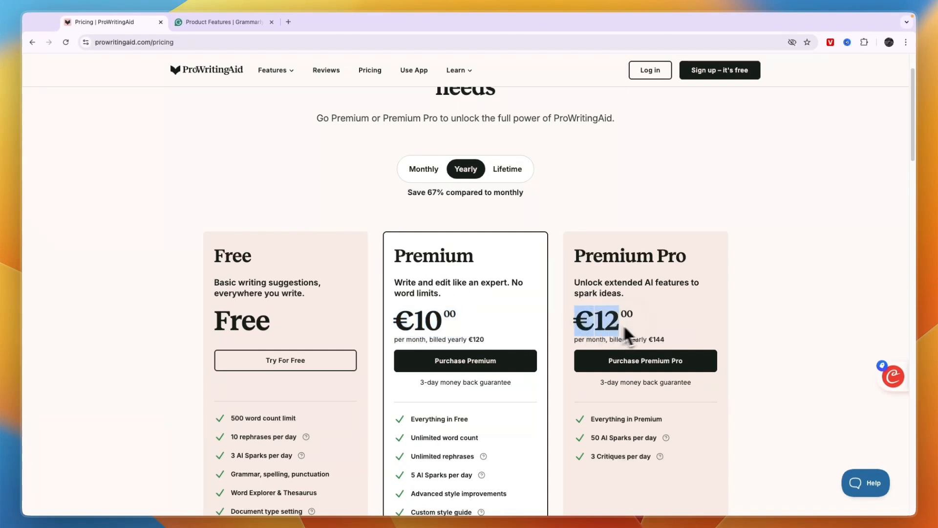
pyautogui.click(507, 168)
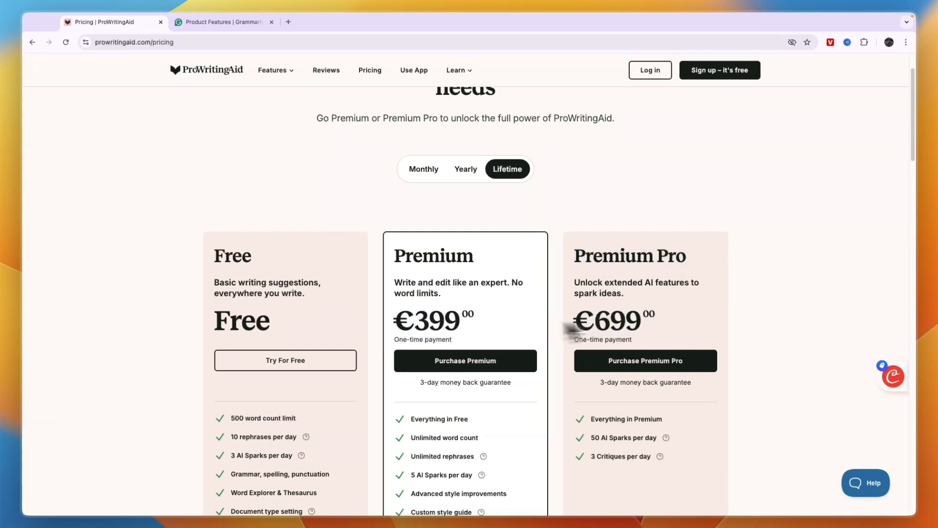
pyautogui.click(424, 168)
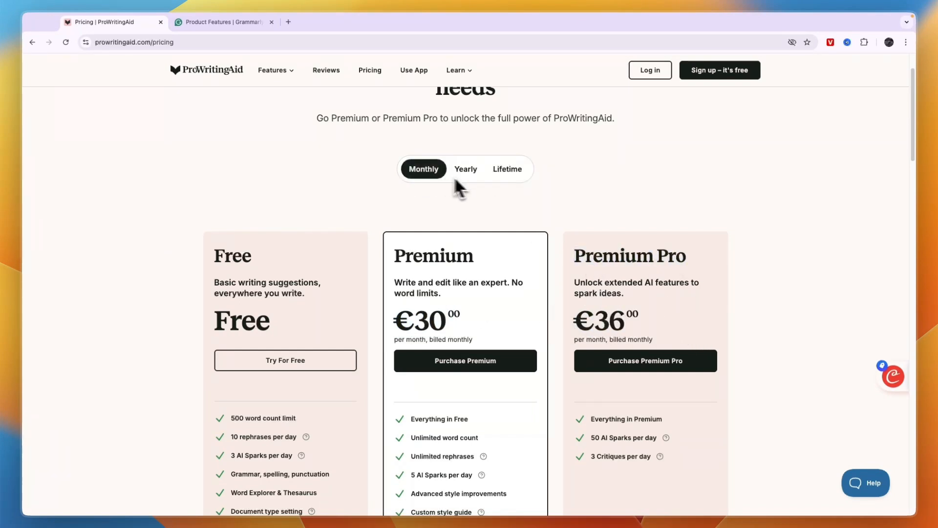
pyautogui.click(466, 169)
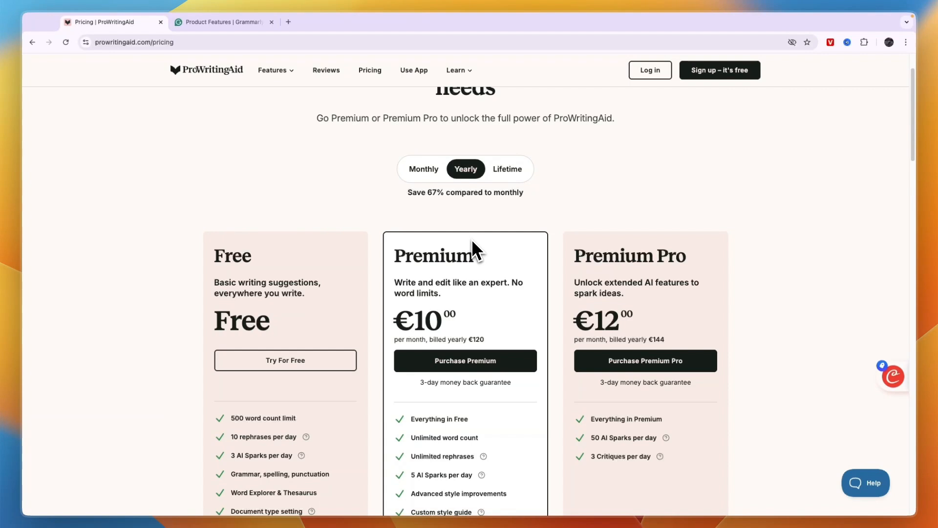
# Step: Open Grammarly's pricing plans and highlight the 'Adjust your writing tone' feature
pyautogui.click(223, 21)
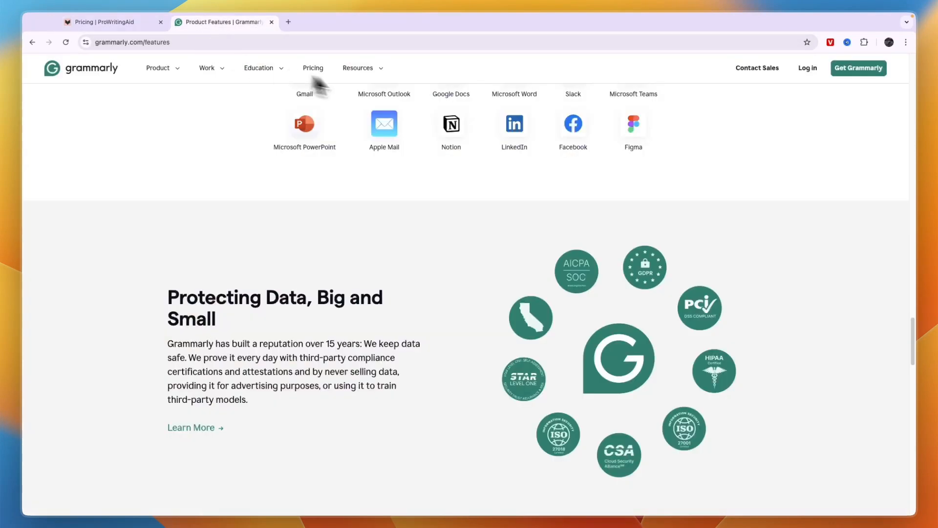
pyautogui.click(313, 68)
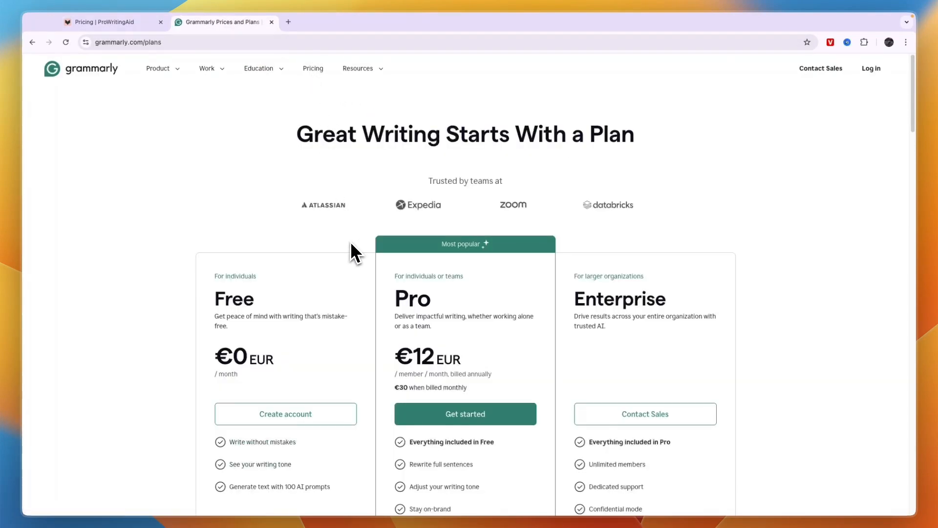
pyautogui.scroll(-3)
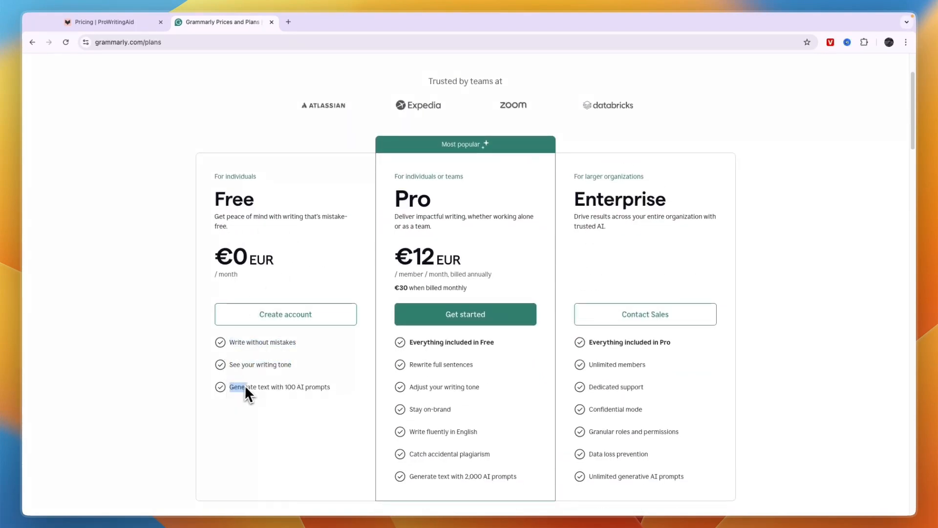
pyautogui.moveTo(290, 417)
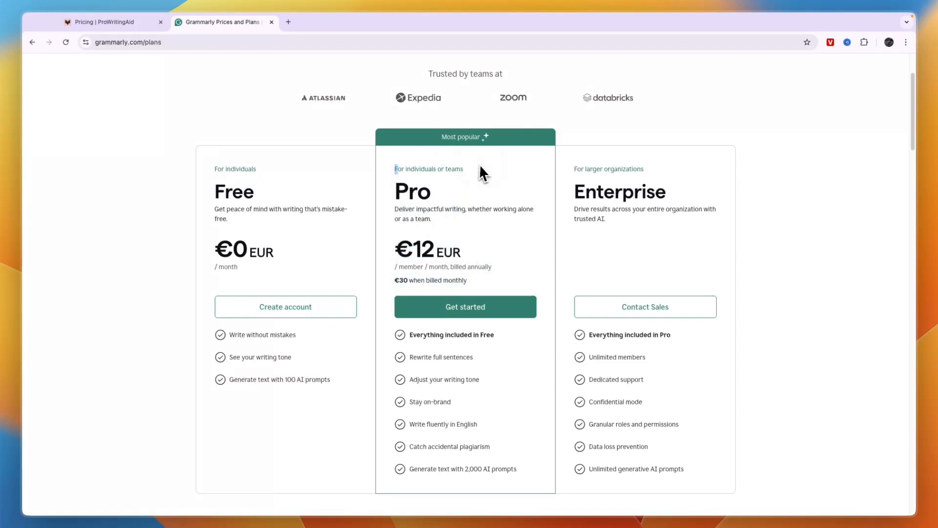
pyautogui.scroll(-3)
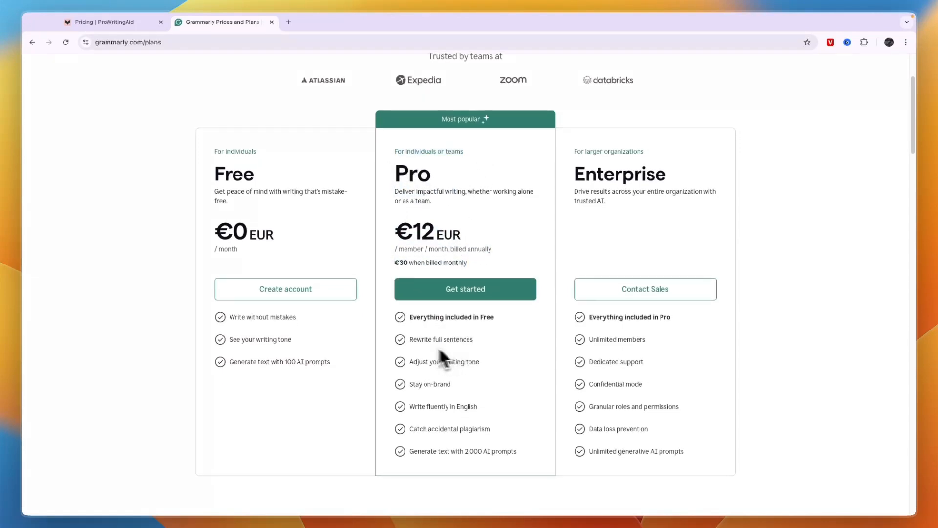
pyautogui.doubleClick(437, 339)
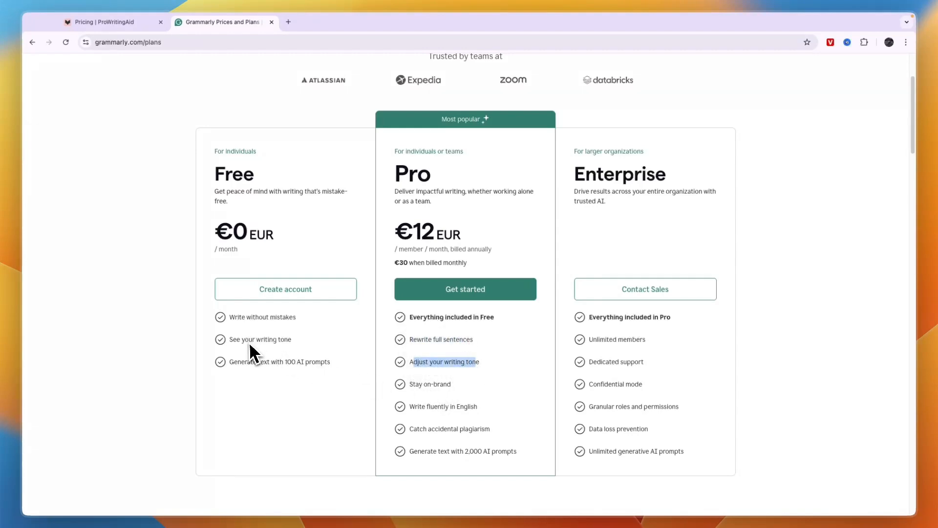
pyautogui.moveTo(450, 389)
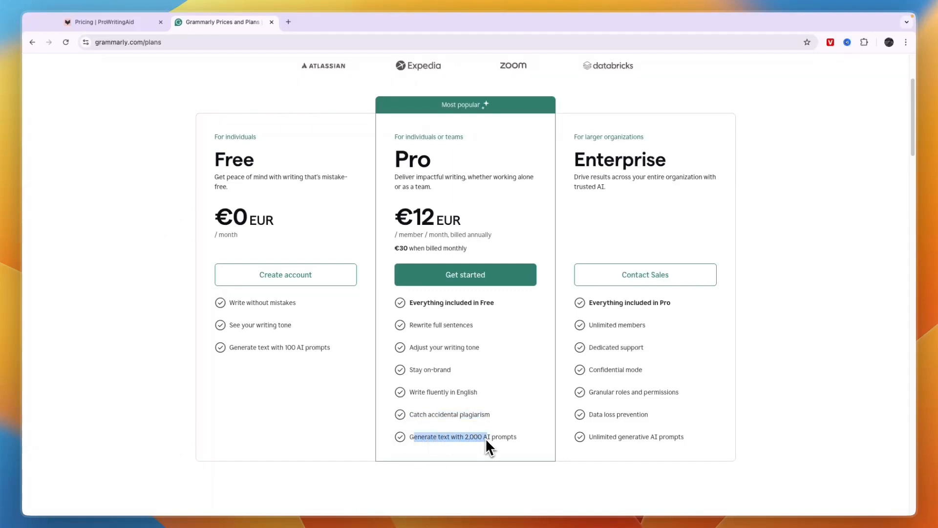
pyautogui.moveTo(614, 180)
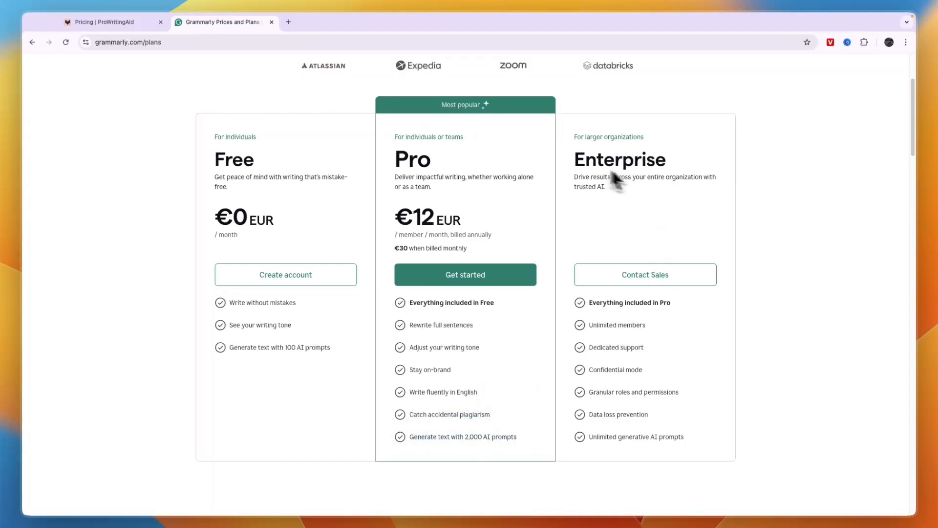
# Step: Highlight the Enterprise plan audience, review the comparison table, then return to ProWritingAid
pyautogui.doubleClick(608, 137)
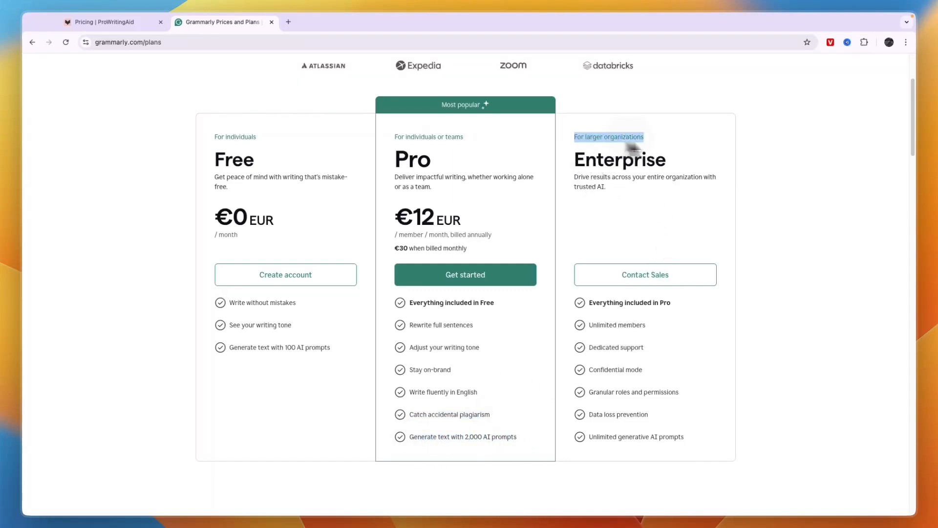
pyautogui.scroll(-3)
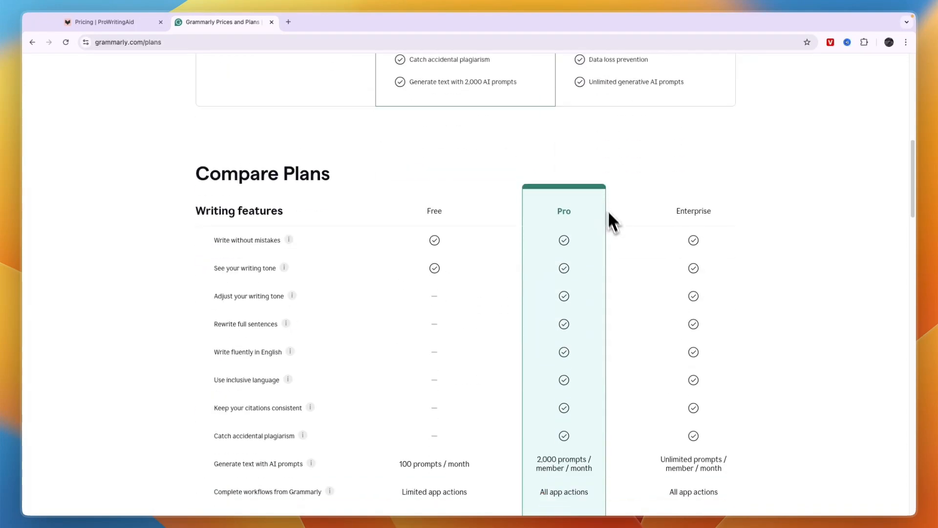
pyautogui.scroll(-3)
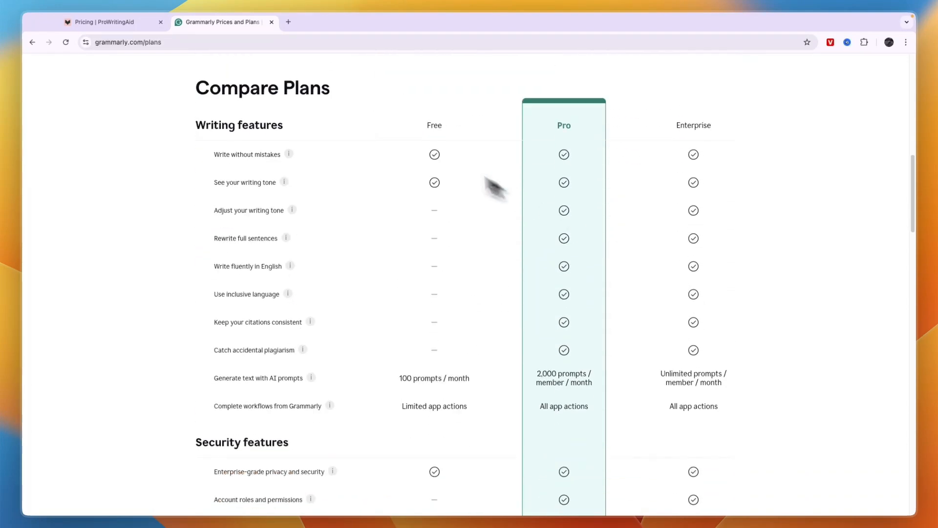
pyautogui.click(110, 22)
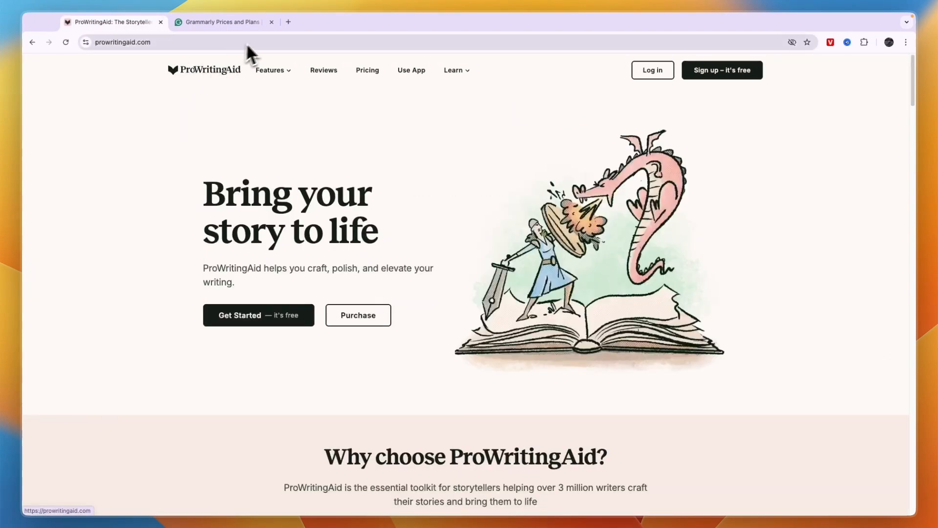
# Step: Go to the Grammarly homepage via its logo and scroll its content
pyautogui.click(224, 21)
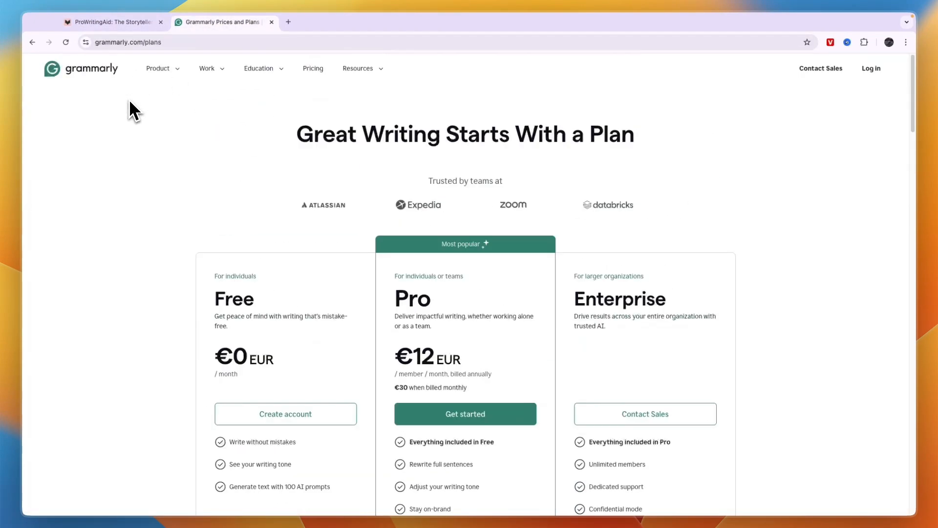
pyautogui.click(80, 69)
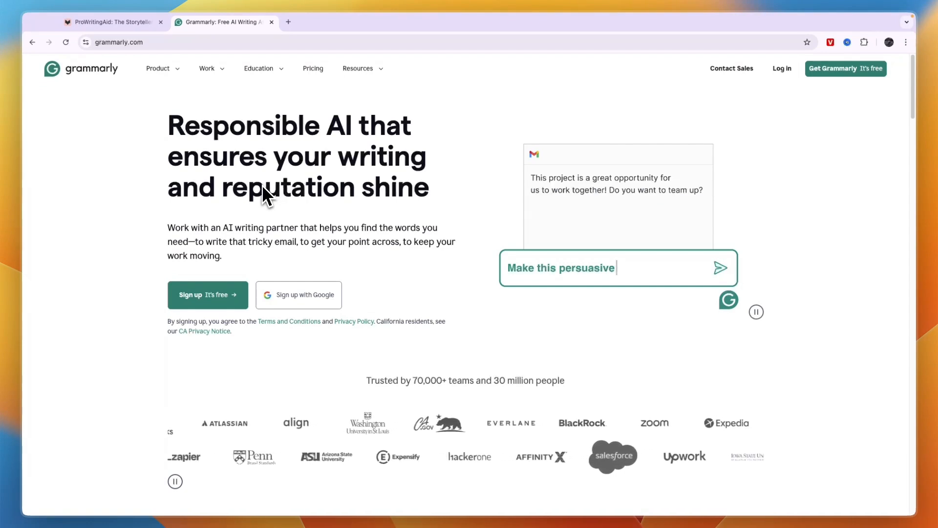
pyautogui.scroll(-3)
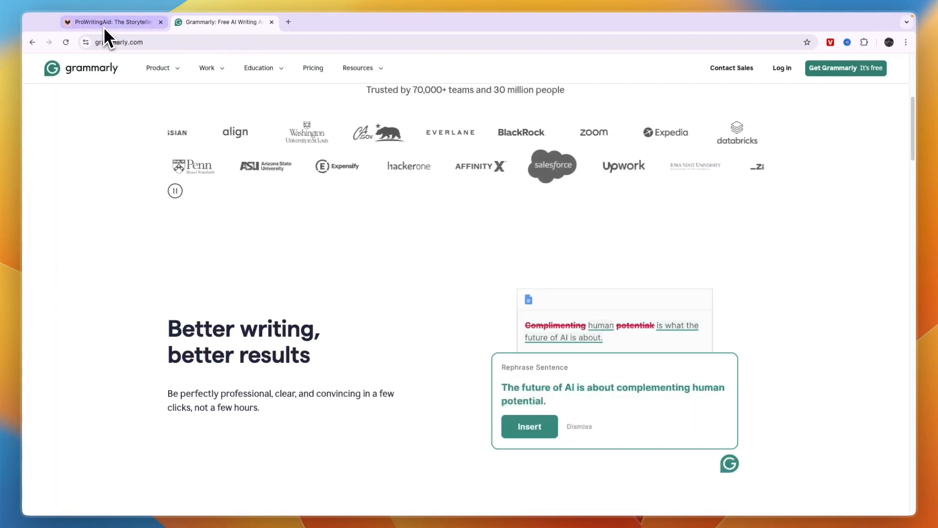
pyautogui.moveTo(109, 21)
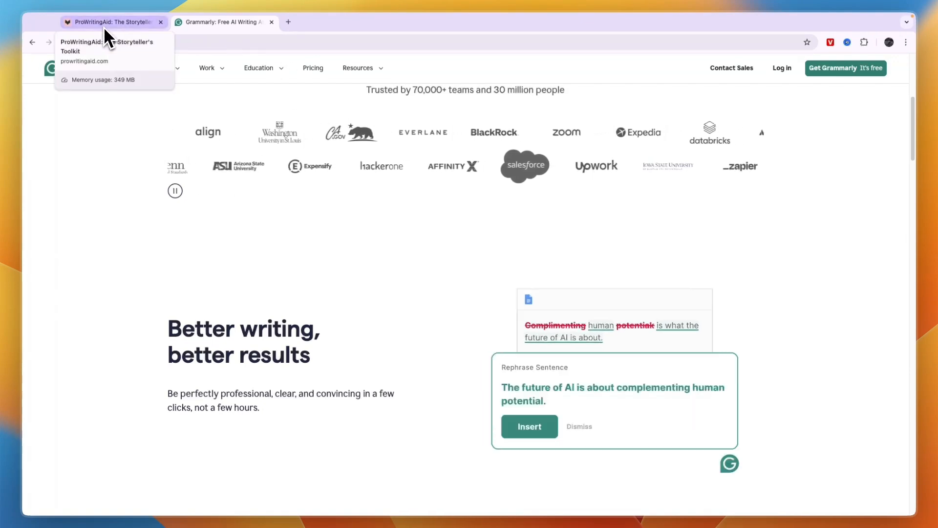
# Step: Return to ProWritingAid's homepage and scroll to its 'Why choose ProWritingAid?' section
pyautogui.click(110, 21)
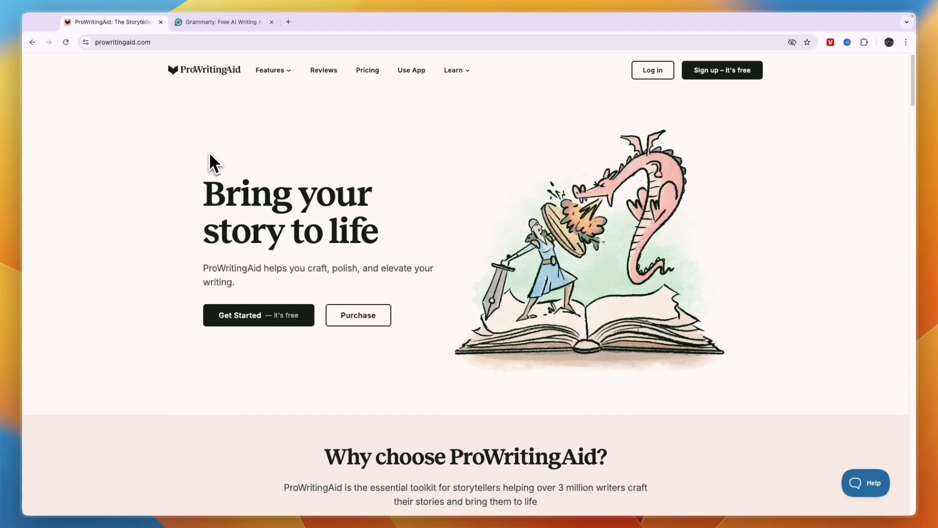
pyautogui.scroll(-3)
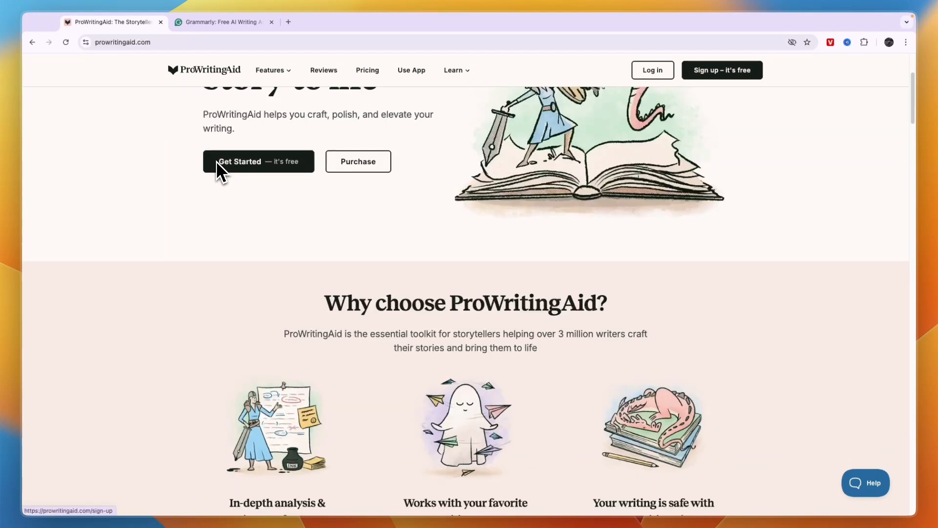
pyautogui.scroll(-3)
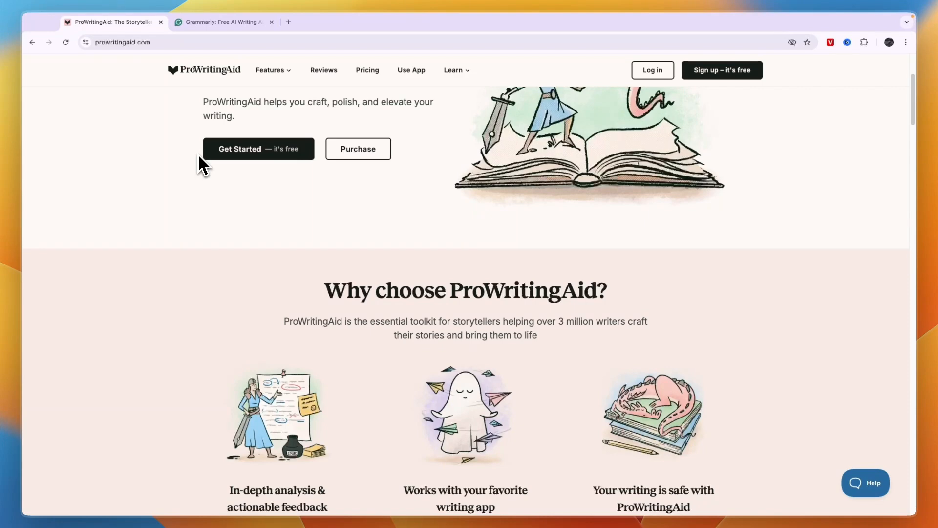
# Step: Open ProWritingAid's pricing FAQ and highlight the free-for-schools goal in the student answer
pyautogui.click(368, 70)
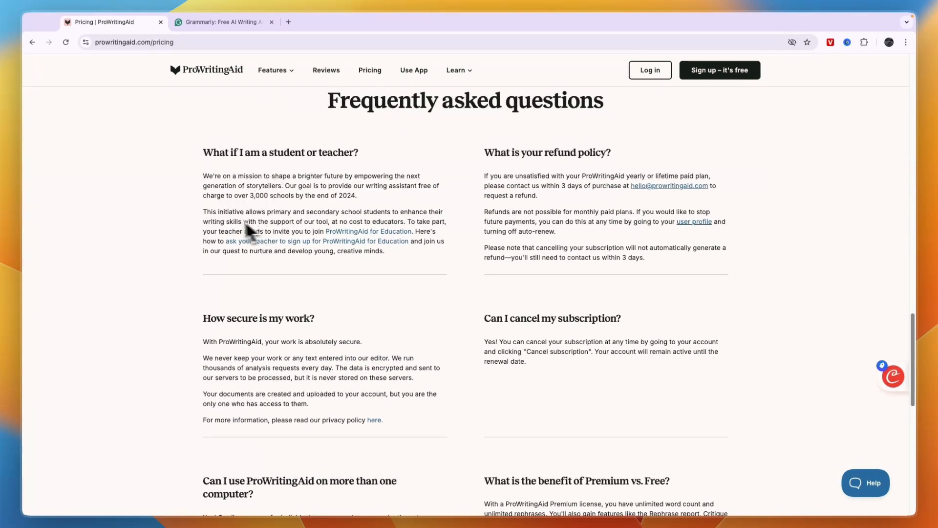
pyautogui.moveTo(379, 240)
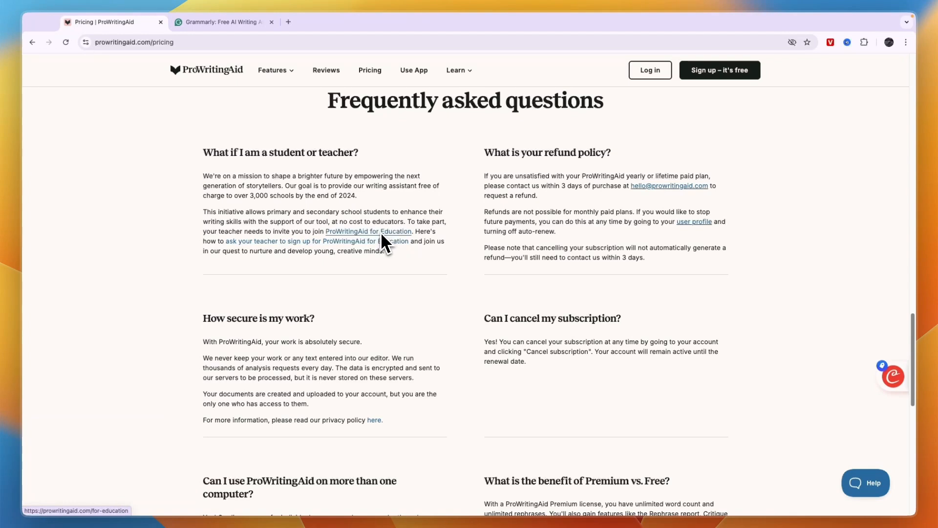
pyautogui.moveTo(286, 186); pyautogui.dragTo(403, 185)
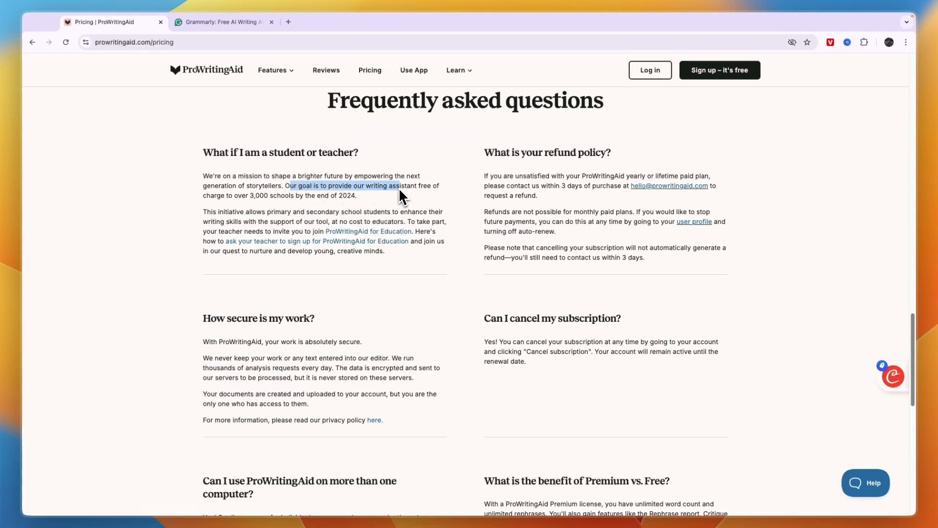
pyautogui.moveTo(401, 194); pyautogui.dragTo(296, 198)
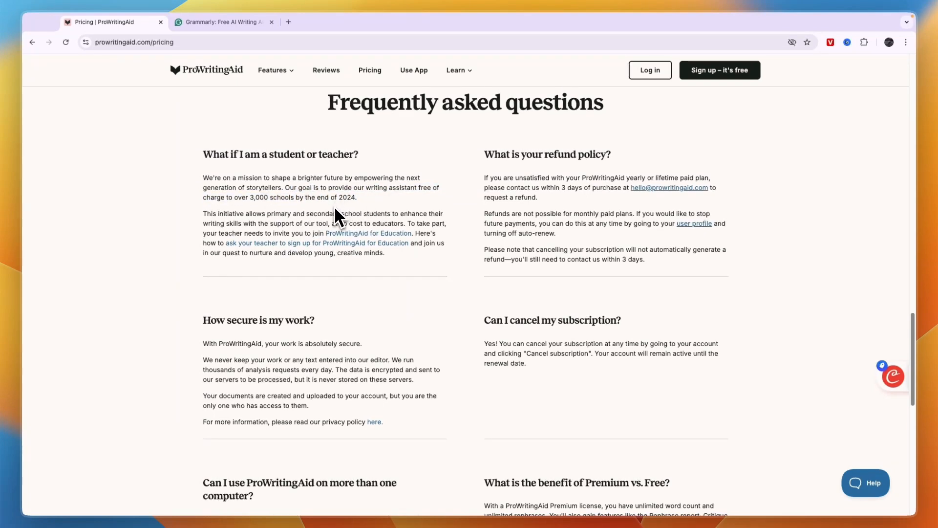
pyautogui.moveTo(380, 283)
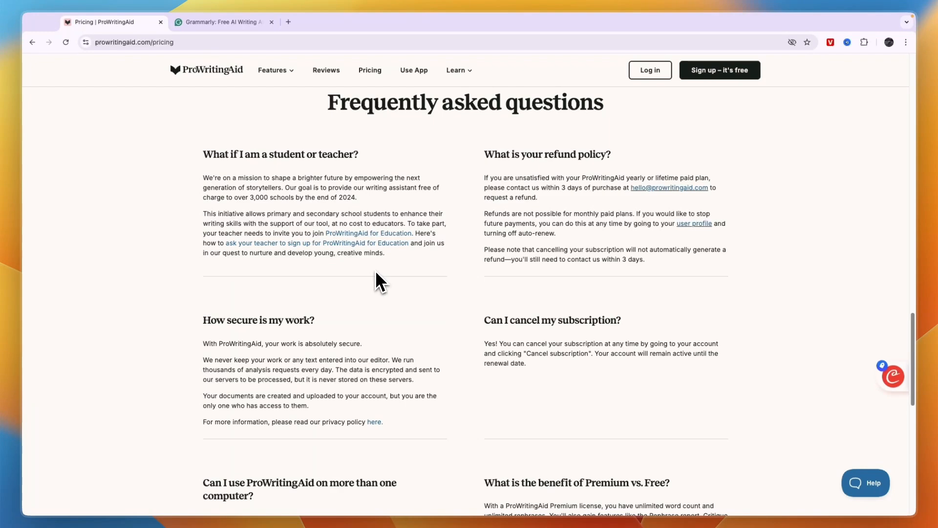
# Step: Show ProWritingAid's Lifetime prices (€399 Premium, €699 Premium Pro), then return to Grammarly's home page
pyautogui.scroll(3)
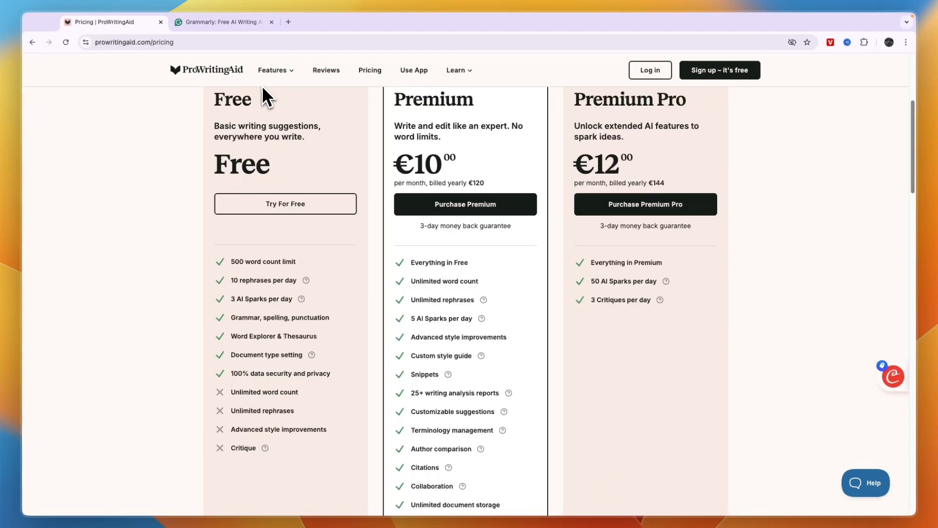
pyautogui.click(221, 21)
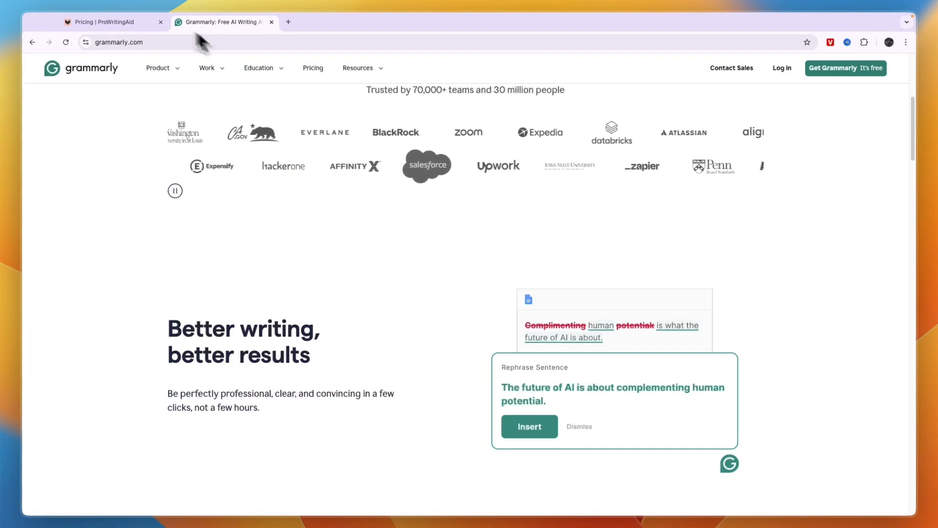
pyautogui.click(112, 22)
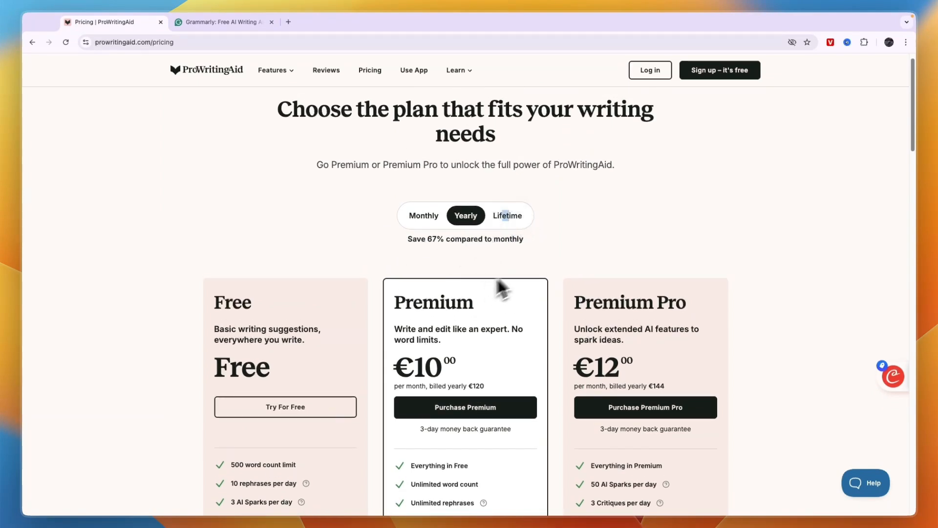
pyautogui.click(508, 215)
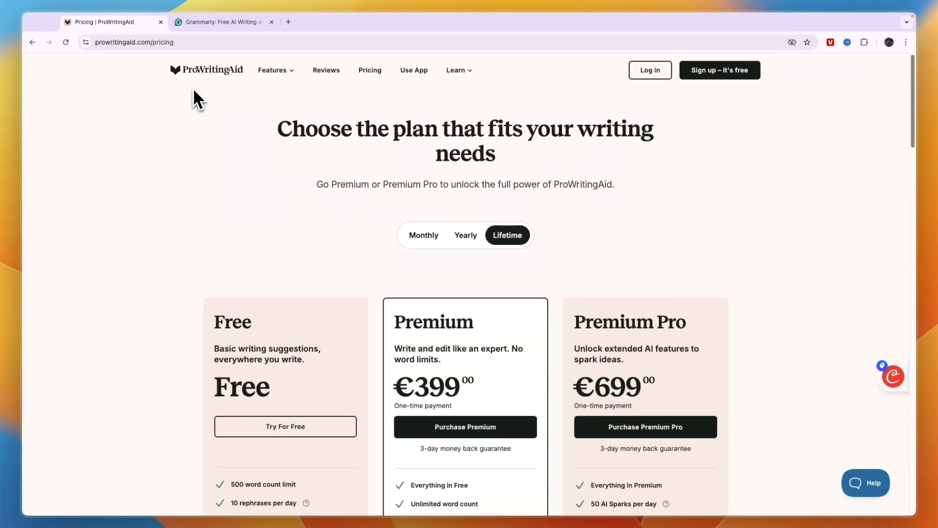
pyautogui.click(221, 21)
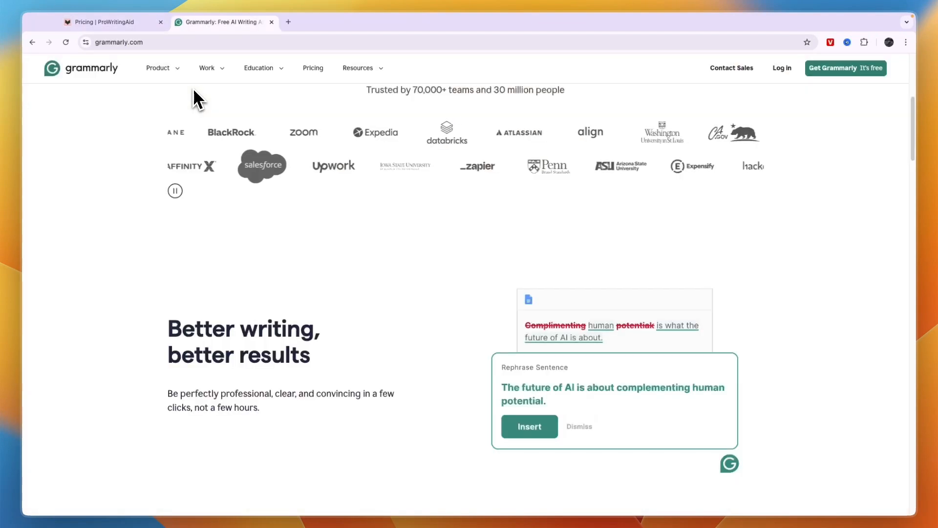